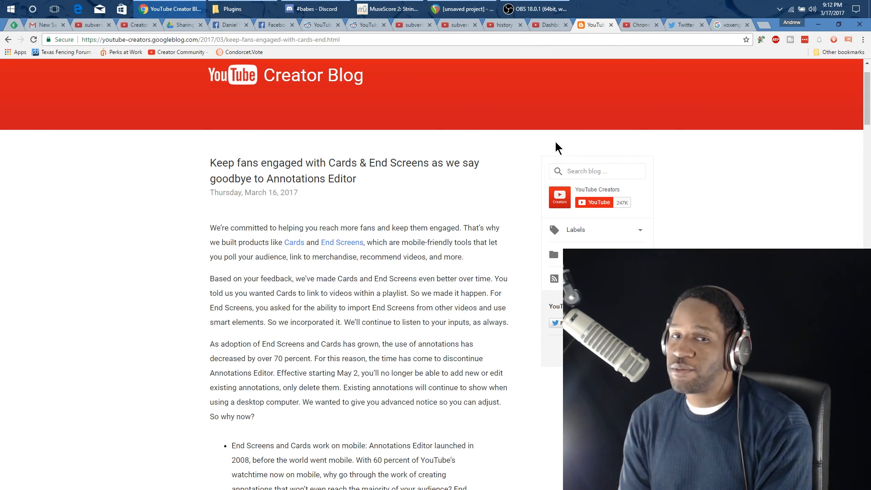
{"action": "mouse_move", "coordinate": [272, 60]}
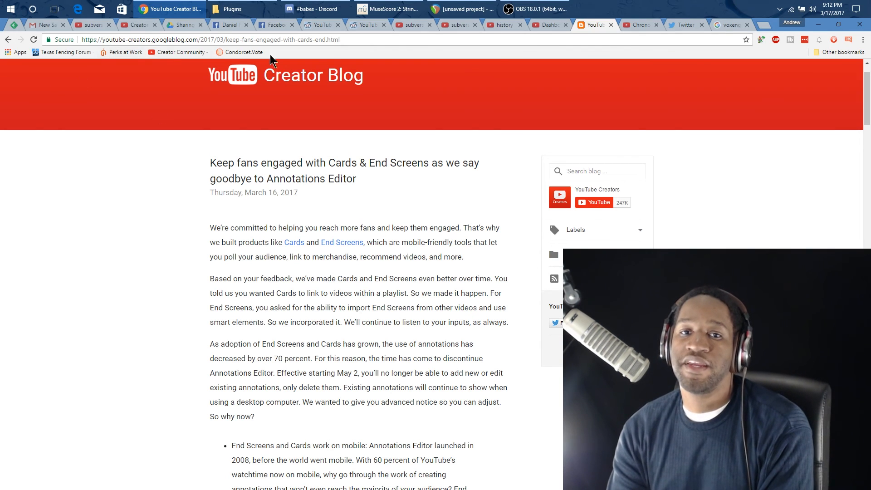
{"action": "mouse_move", "coordinate": [197, 167]}
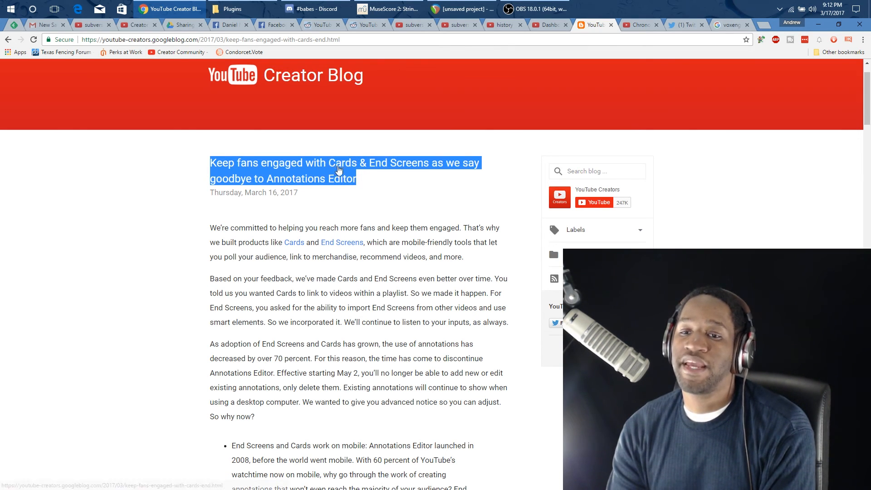
{"action": "mouse_move", "coordinate": [403, 173]}
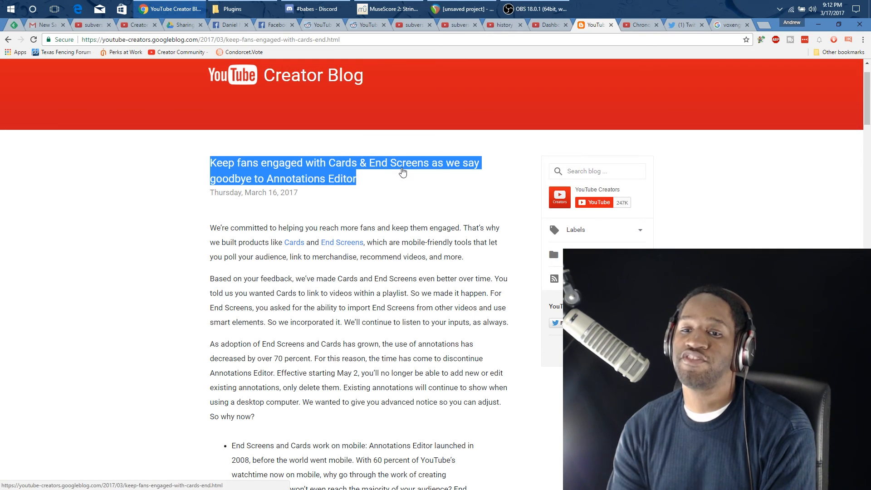
{"action": "mouse_move", "coordinate": [411, 181]}
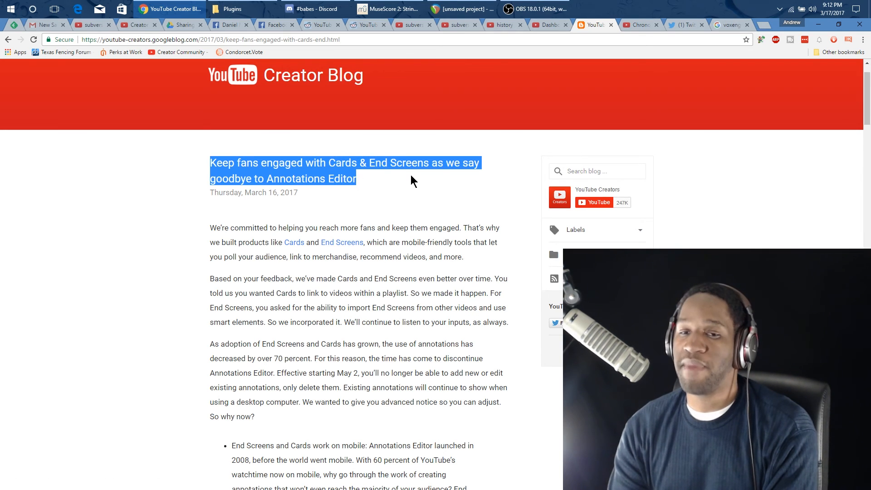
{"action": "mouse_move", "coordinate": [345, 184]}
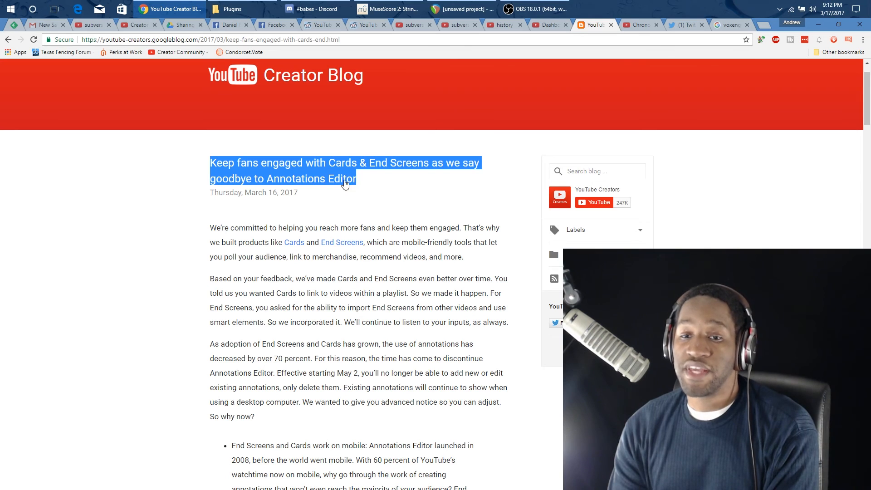
{"action": "mouse_move", "coordinate": [318, 210]}
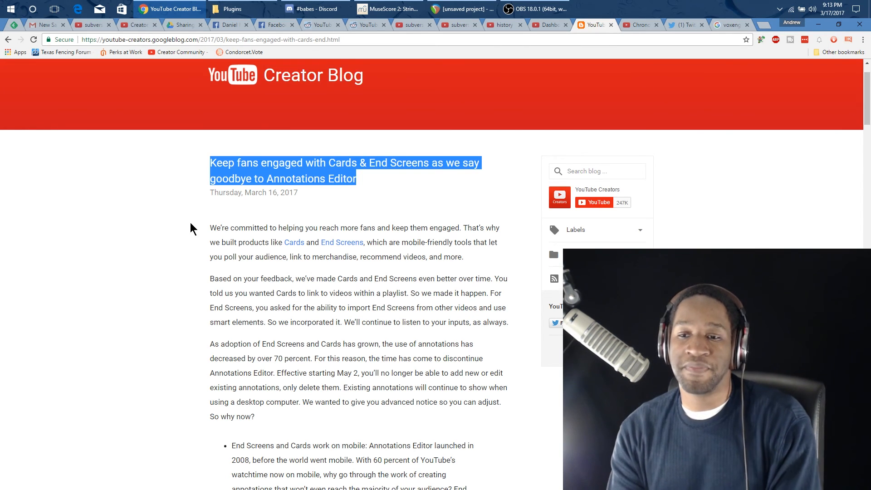
{"action": "mouse_move", "coordinate": [274, 257]}
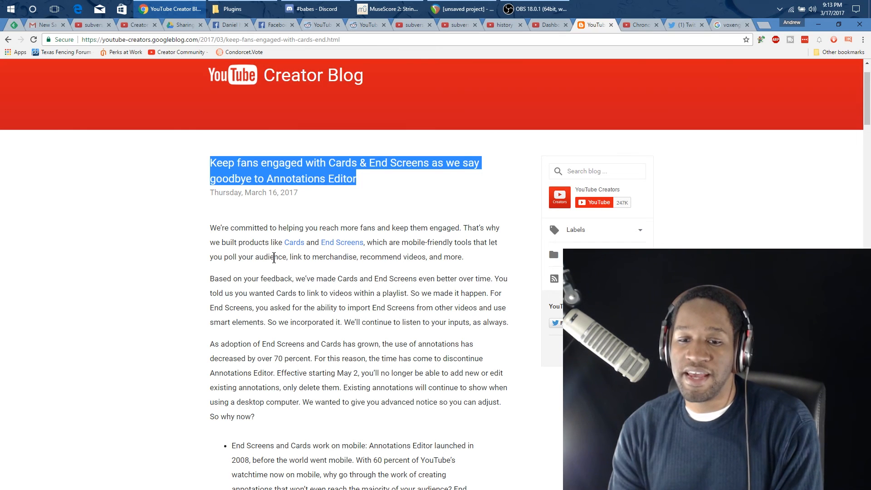
Step: Switch to the Creator Studio dashboard showing the annotations-ending notice
{"action": "scroll", "scroll_direction": "down", "scroll_amount": 3}
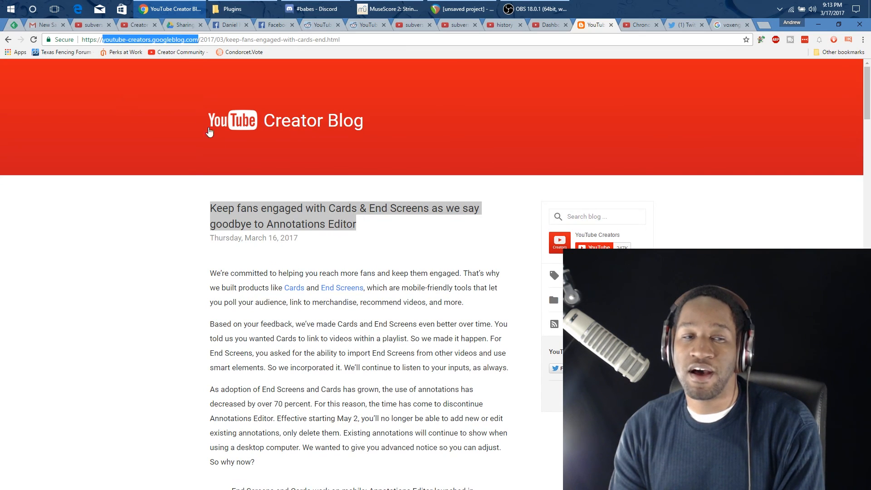
{"action": "mouse_move", "coordinate": [216, 164]}
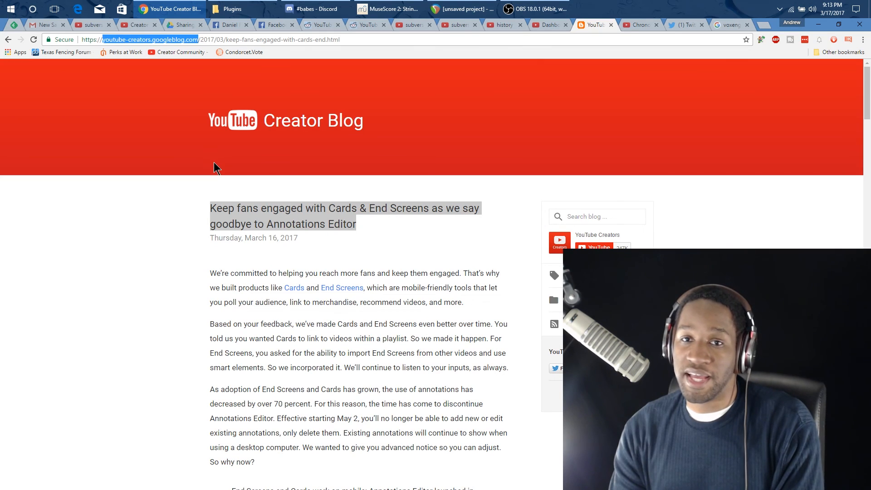
{"action": "mouse_move", "coordinate": [222, 217]}
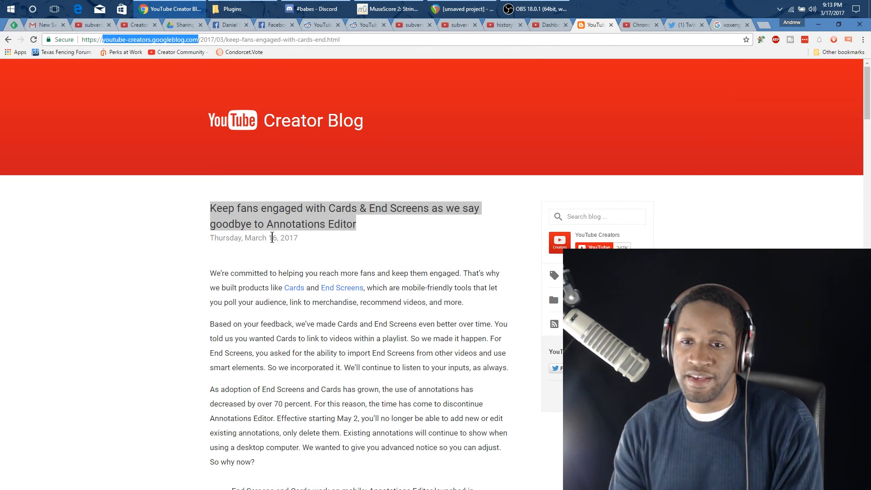
{"action": "mouse_move", "coordinate": [273, 237]}
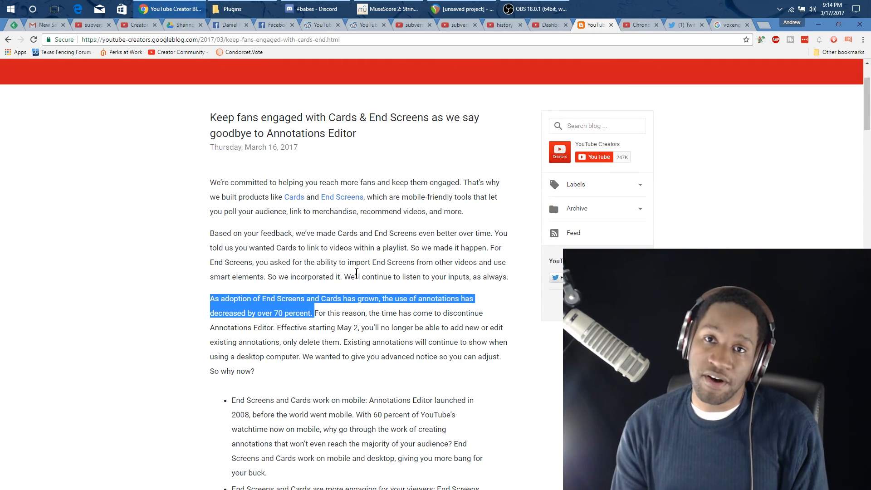
{"action": "mouse_move", "coordinate": [550, 29]}
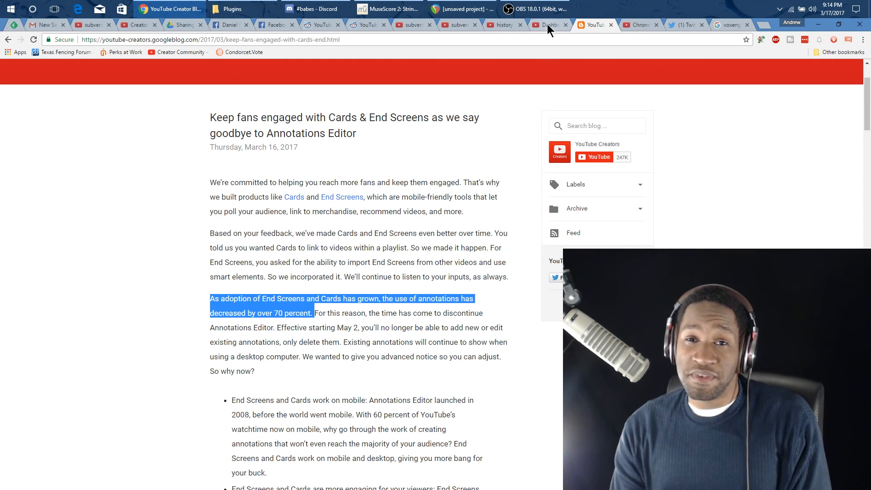
{"action": "mouse_move", "coordinate": [362, 301]}
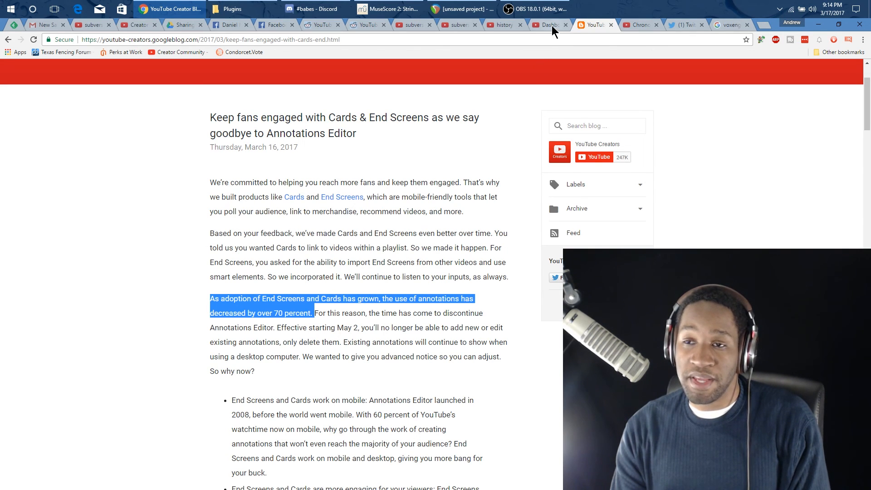
{"action": "left_click", "coordinate": [548, 25]}
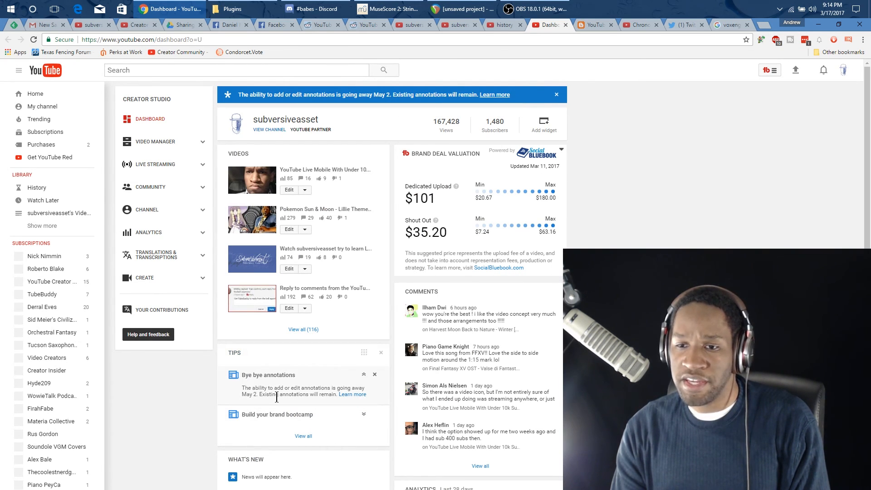
{"action": "mouse_move", "coordinate": [285, 361]}
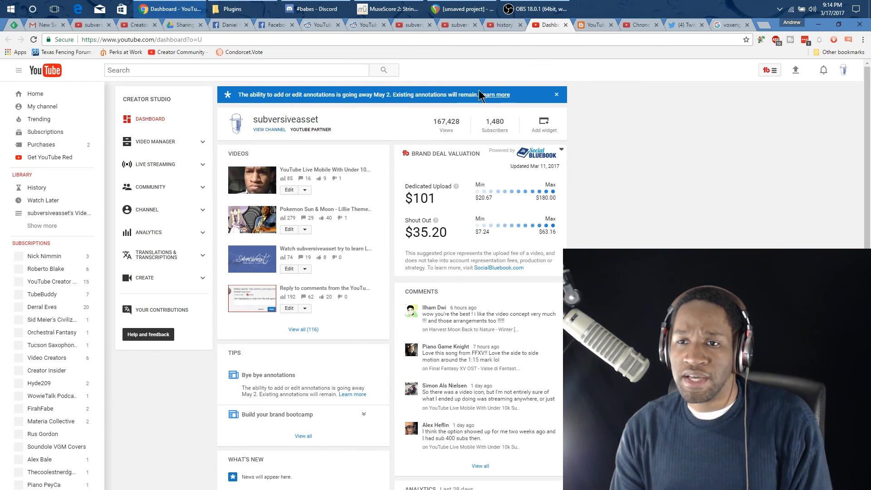
{"action": "mouse_move", "coordinate": [437, 111]}
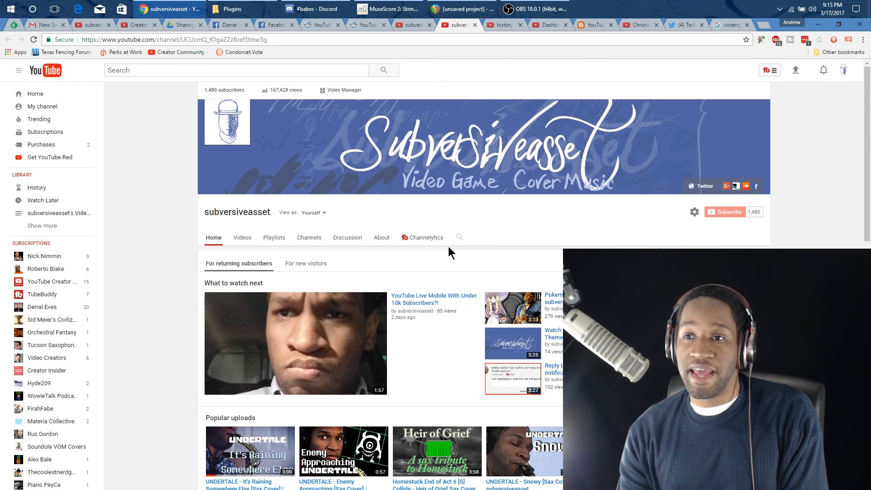
{"action": "mouse_move", "coordinate": [539, 104]}
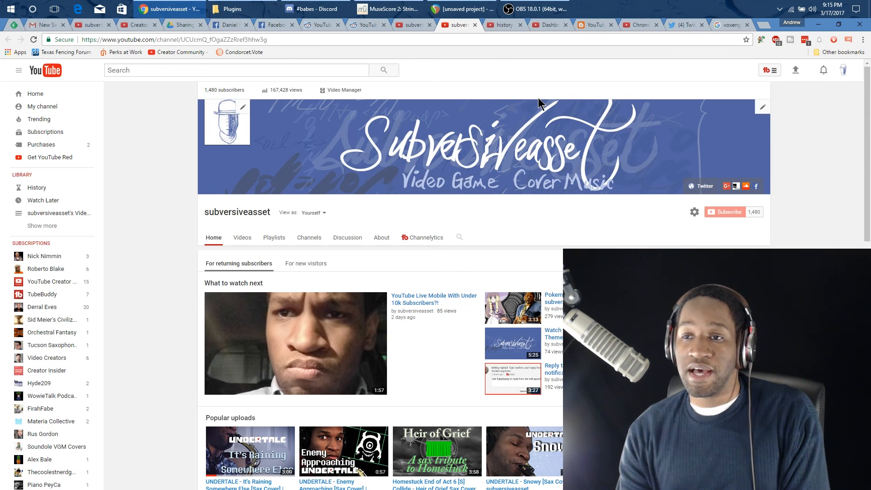
{"action": "mouse_move", "coordinate": [171, 97]}
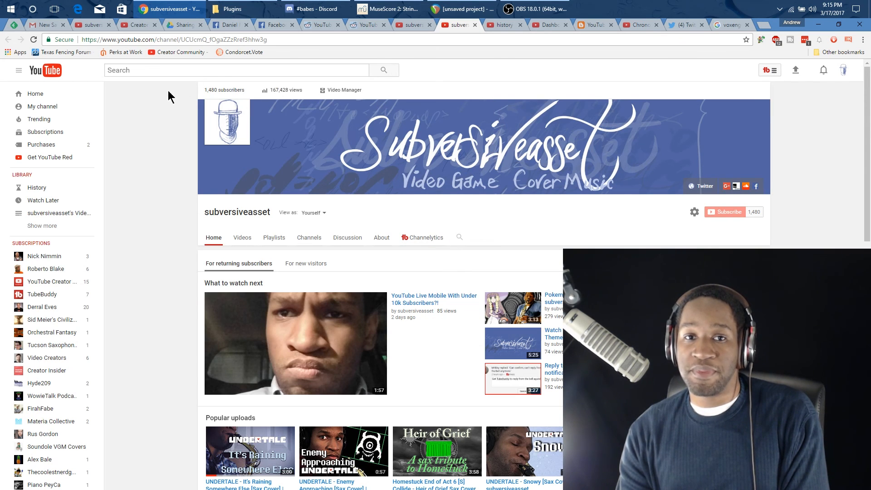
{"action": "mouse_move", "coordinate": [450, 54]}
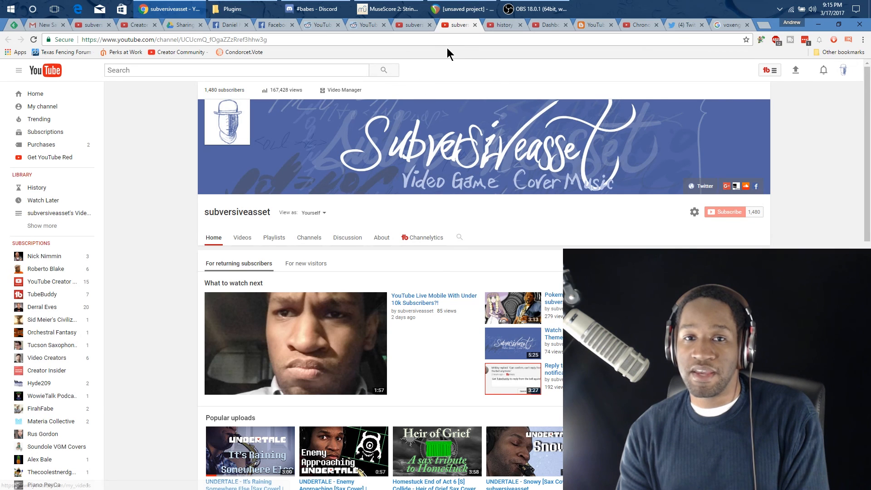
{"action": "mouse_move", "coordinate": [582, 65]}
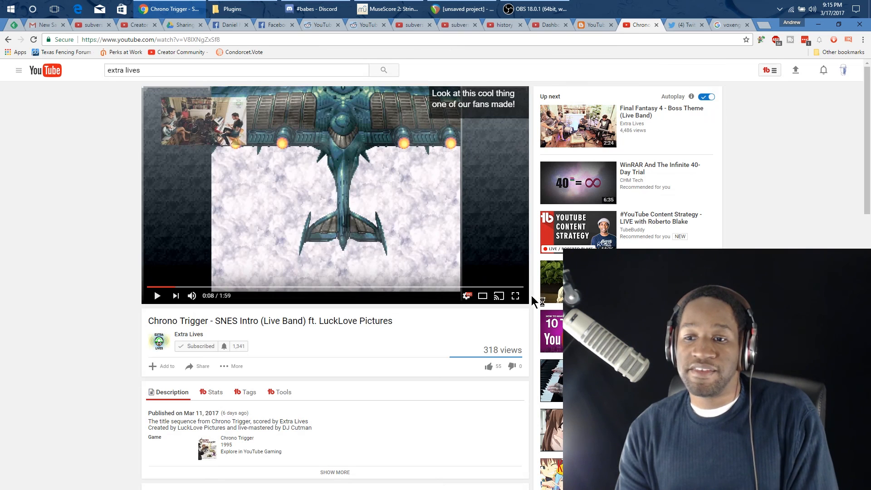
Step: Play the Chrono Trigger live-band intro video in full screen
{"action": "left_click", "coordinate": [515, 295]}
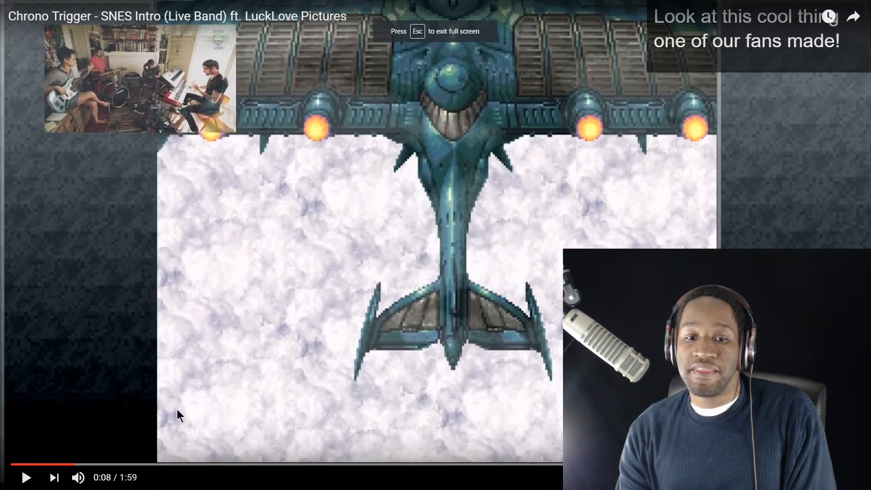
{"action": "mouse_move", "coordinate": [28, 482]}
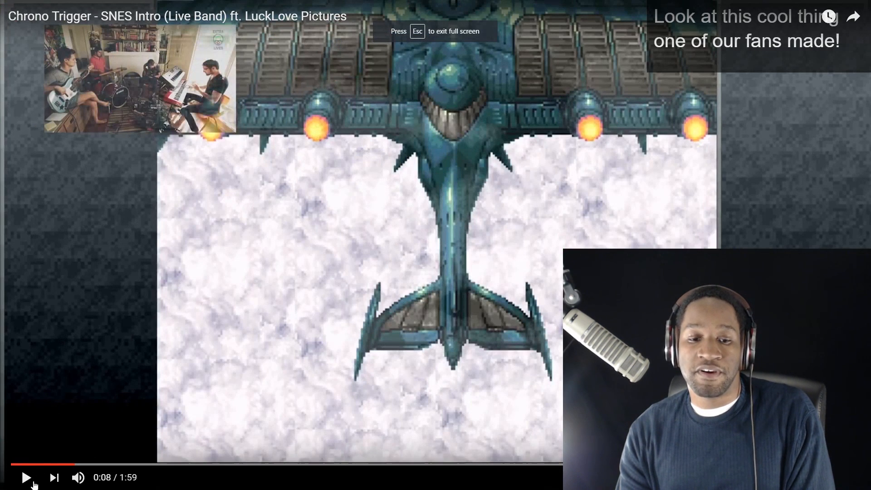
{"action": "left_click", "coordinate": [26, 477]}
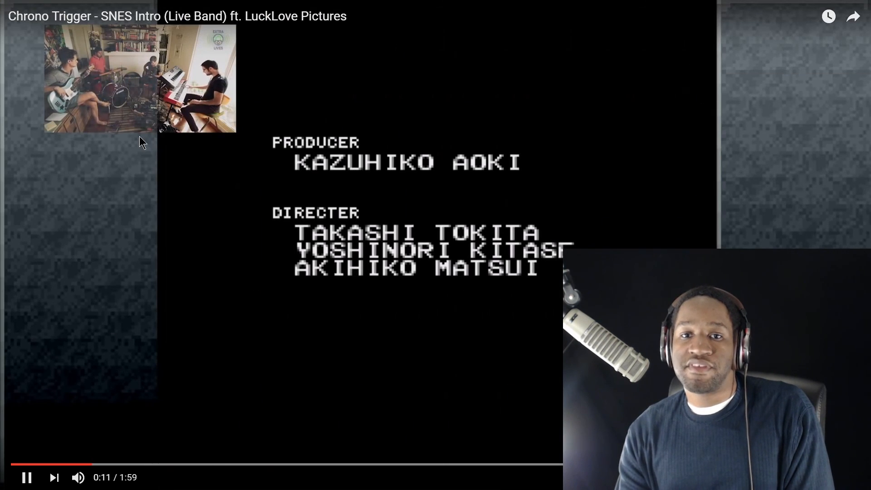
{"action": "mouse_move", "coordinate": [200, 53]}
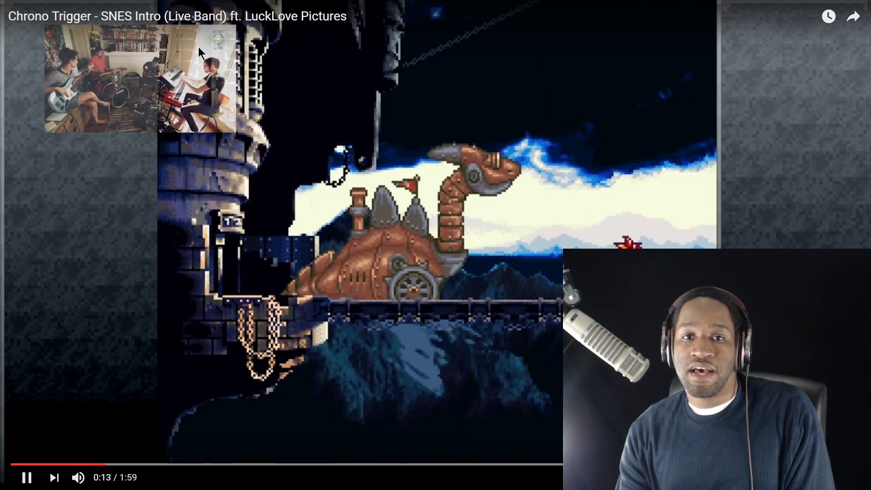
{"action": "mouse_move", "coordinate": [296, 205]}
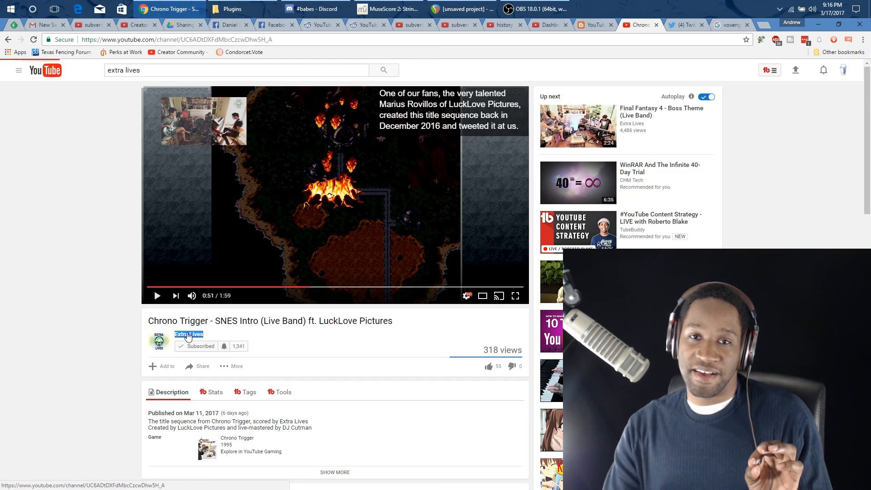
Step: Go to the Extra Lives channel page and browse its recent uploads
{"action": "left_click", "coordinate": [188, 334]}
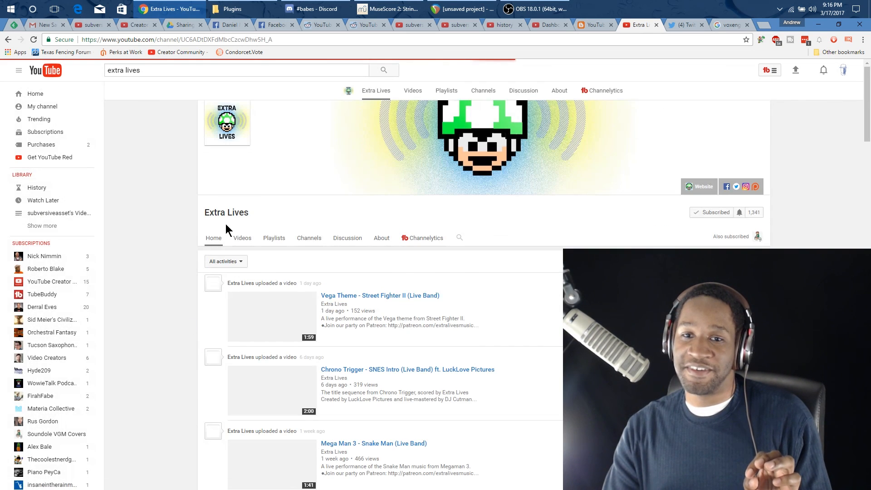
{"action": "scroll", "scroll_direction": "down", "scroll_amount": 3}
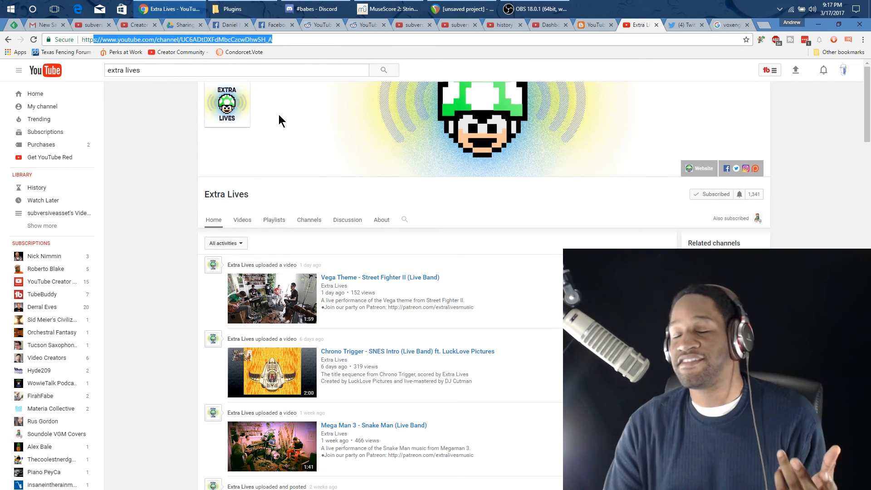
{"action": "mouse_move", "coordinate": [298, 191]}
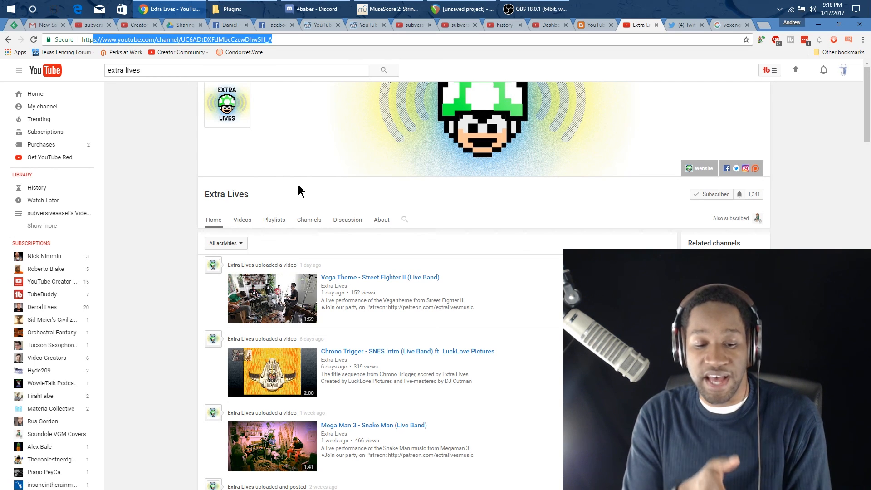
{"action": "mouse_move", "coordinate": [479, 70]}
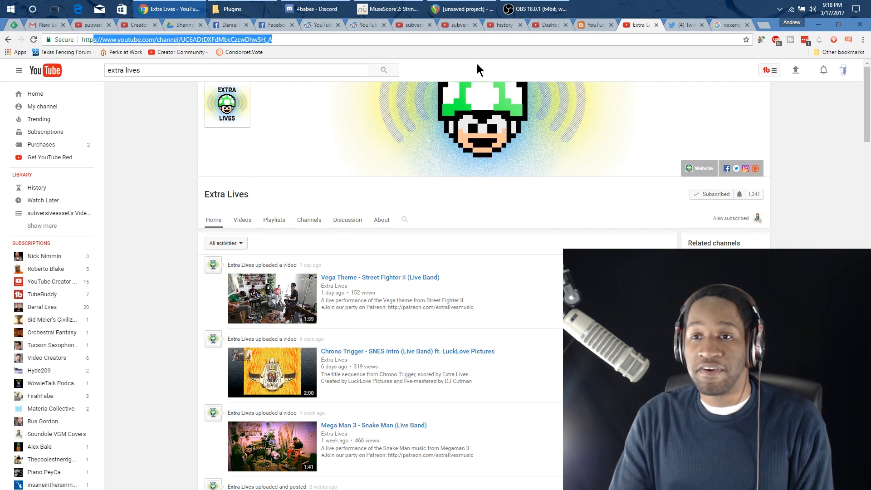
Step: Switch to Bill Wurtz's 'history of japan' video and watch it full screen
{"action": "left_click", "coordinate": [502, 25]}
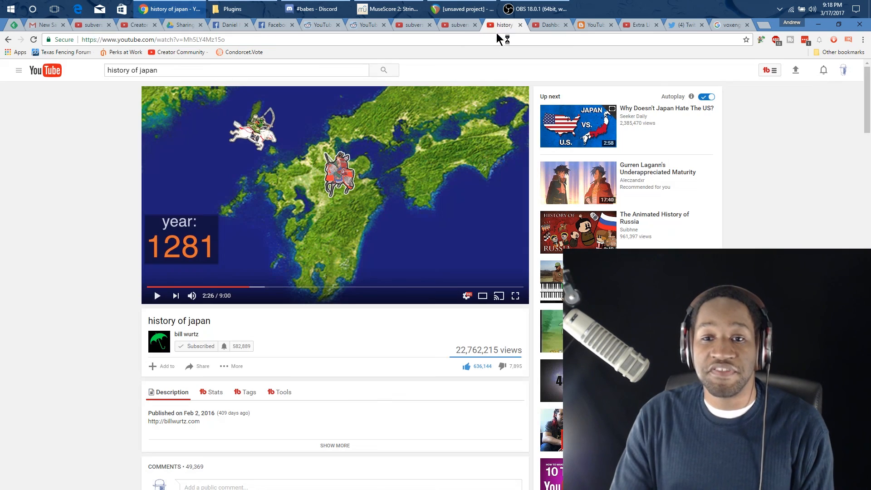
{"action": "mouse_move", "coordinate": [515, 296]}
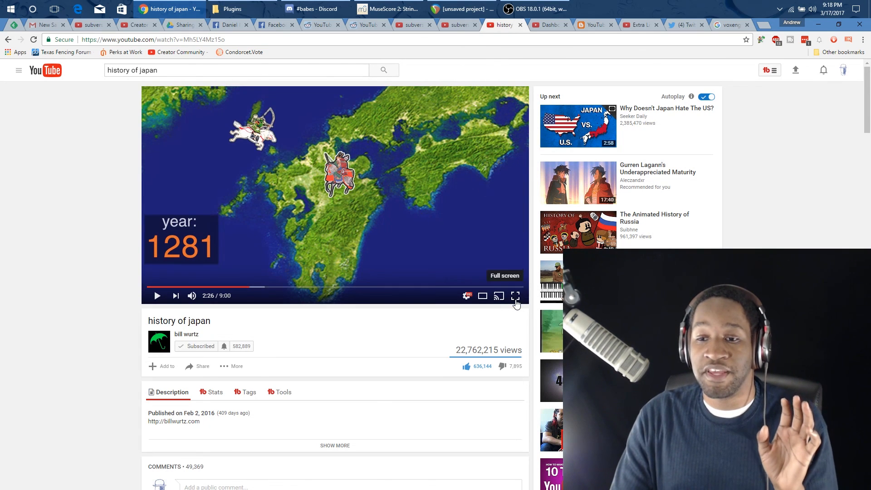
{"action": "left_click", "coordinate": [516, 296]}
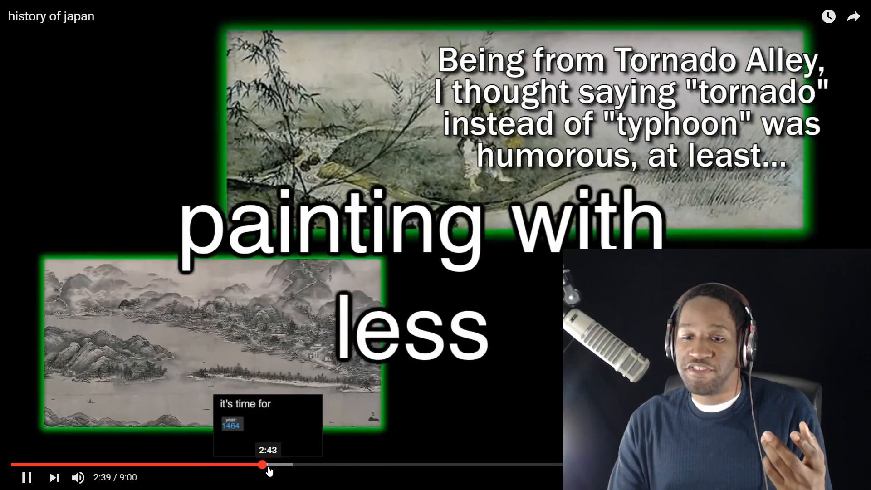
Step: Exit full screen and bring up the Creator Insider channel page
{"action": "left_click", "coordinate": [269, 465]}
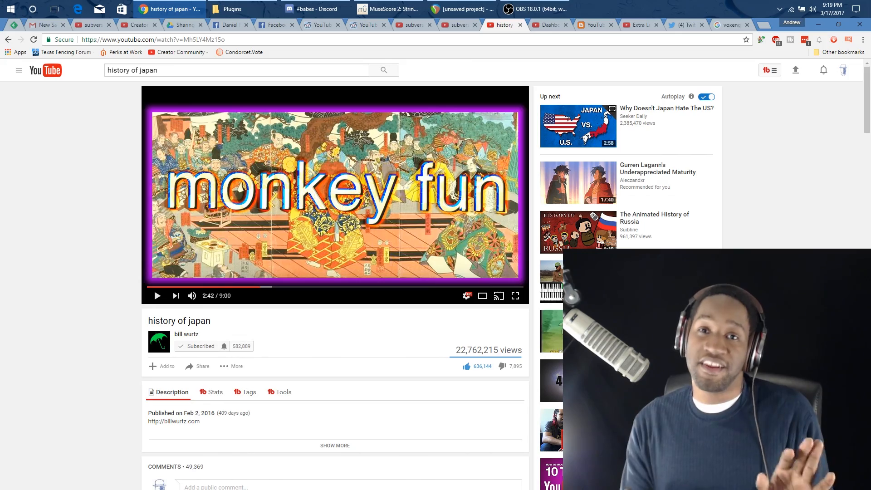
{"action": "left_click", "coordinate": [514, 296]}
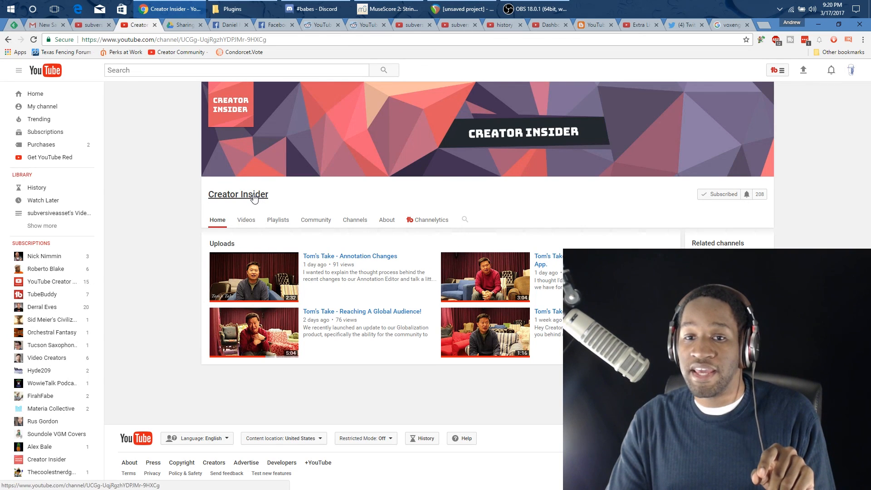
Step: Show Creator Insider's About page with its description and 208 subscribers
{"action": "scroll", "scroll_direction": "down", "scroll_amount": 3}
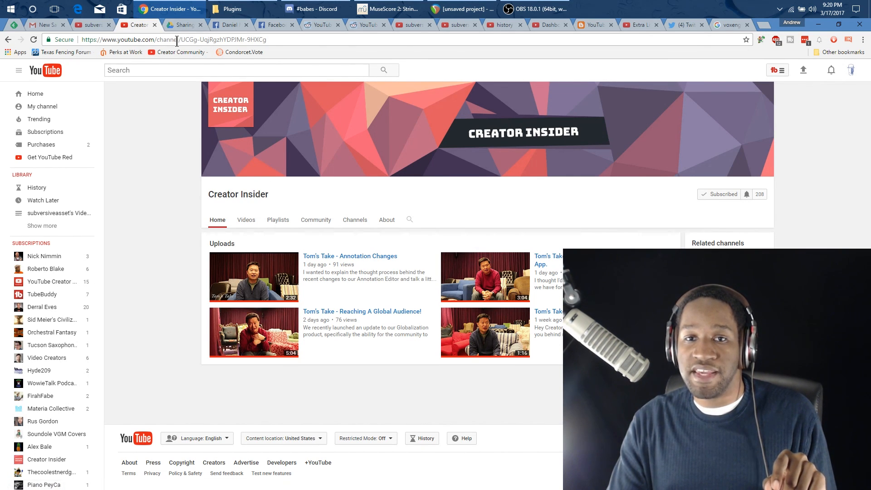
{"action": "mouse_move", "coordinate": [267, 193]}
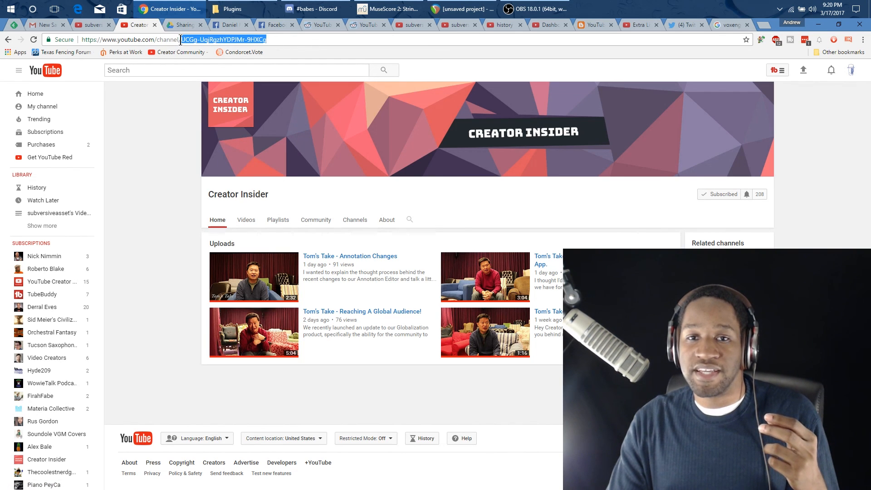
{"action": "mouse_move", "coordinate": [246, 127]}
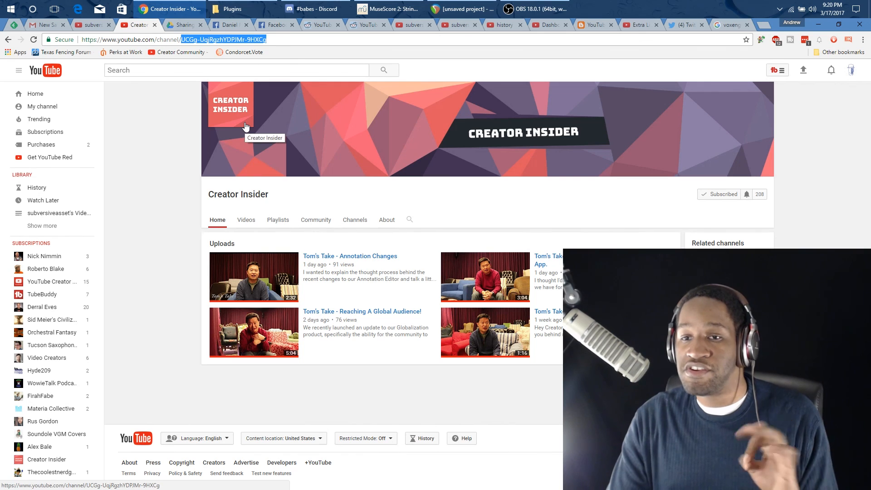
{"action": "mouse_move", "coordinate": [250, 147]}
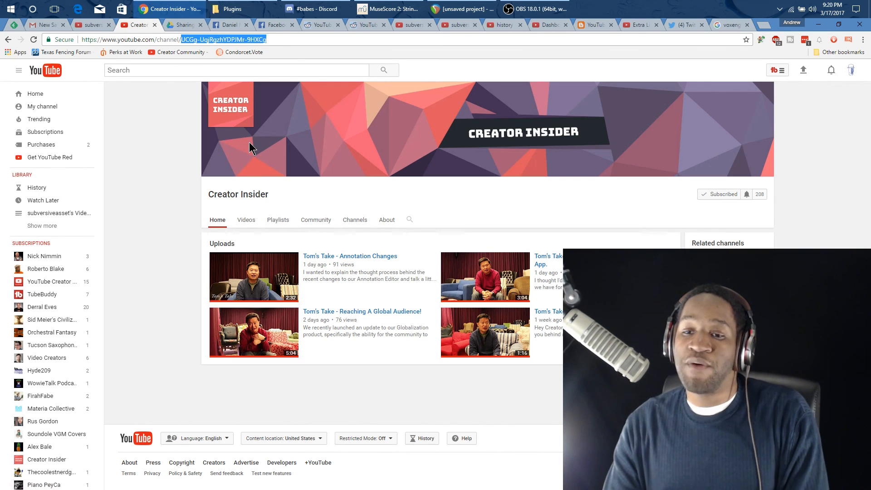
{"action": "left_click", "coordinate": [387, 220]}
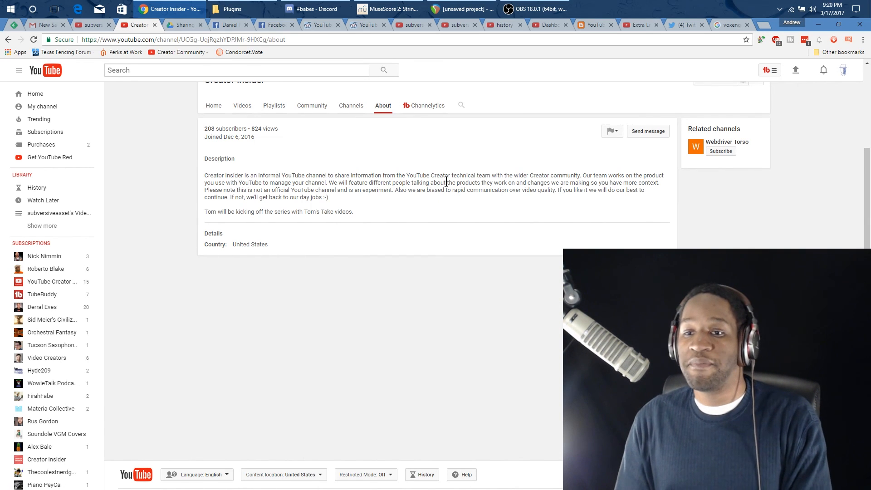
Step: Select the Creator technical team phrase, then list the channel's Tom's Take uploads
{"action": "double_click", "coordinate": [422, 175]}
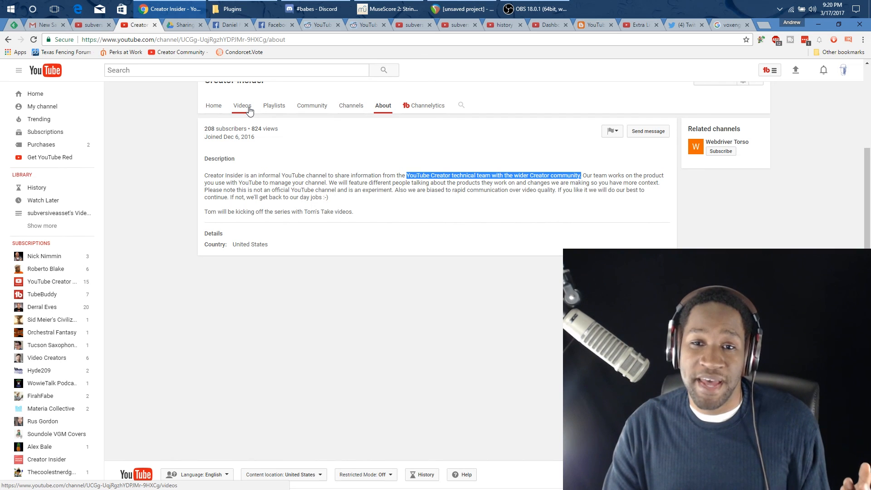
{"action": "left_click", "coordinate": [243, 105]}
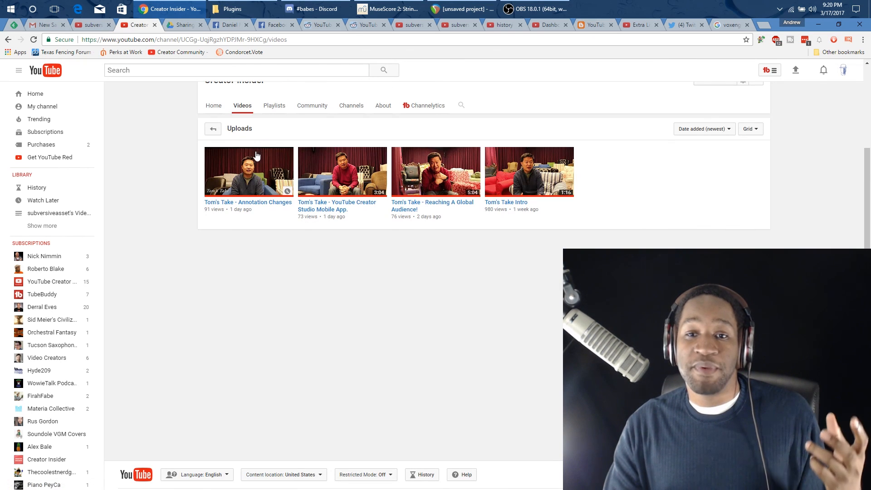
{"action": "mouse_move", "coordinate": [553, 178]}
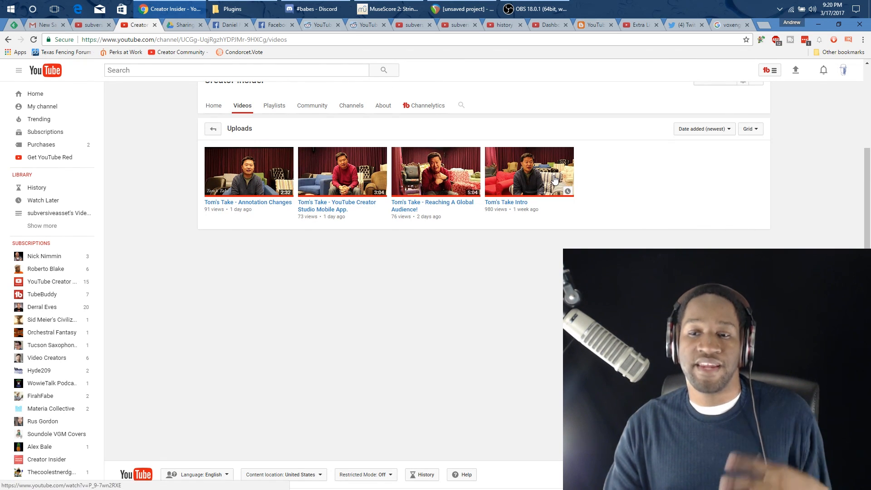
{"action": "mouse_move", "coordinate": [548, 209]}
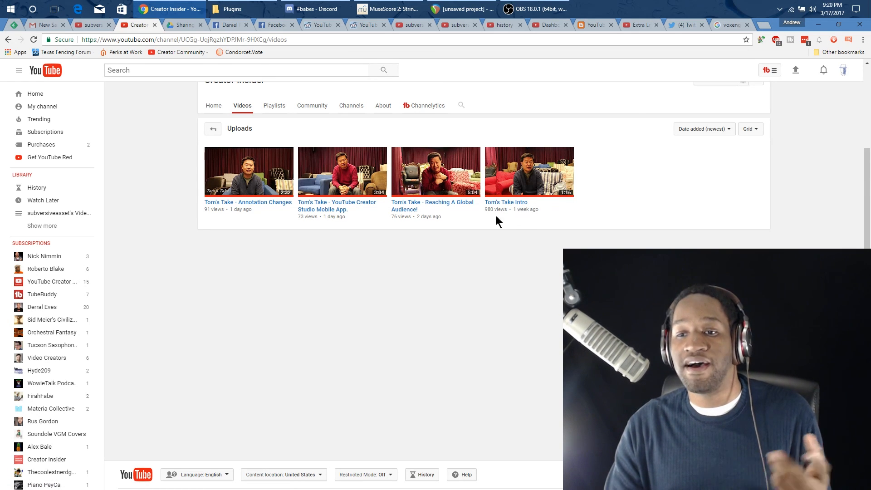
{"action": "mouse_move", "coordinate": [249, 212]}
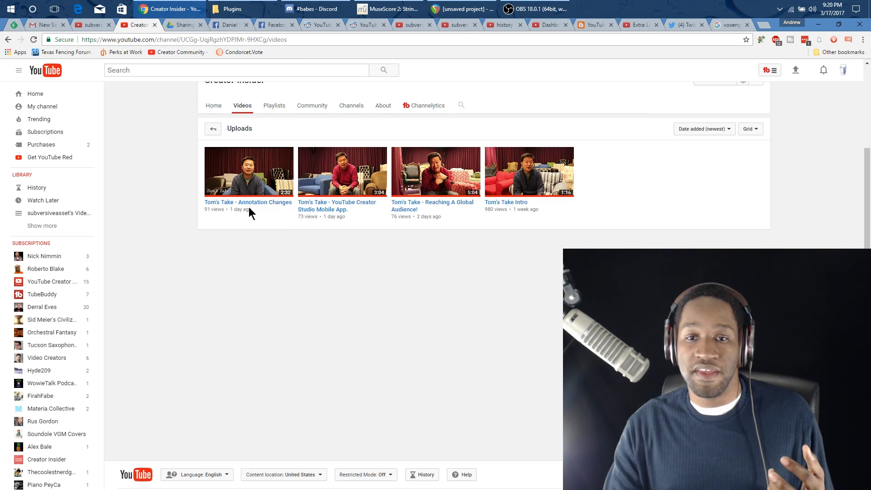
{"action": "mouse_move", "coordinate": [369, 207]}
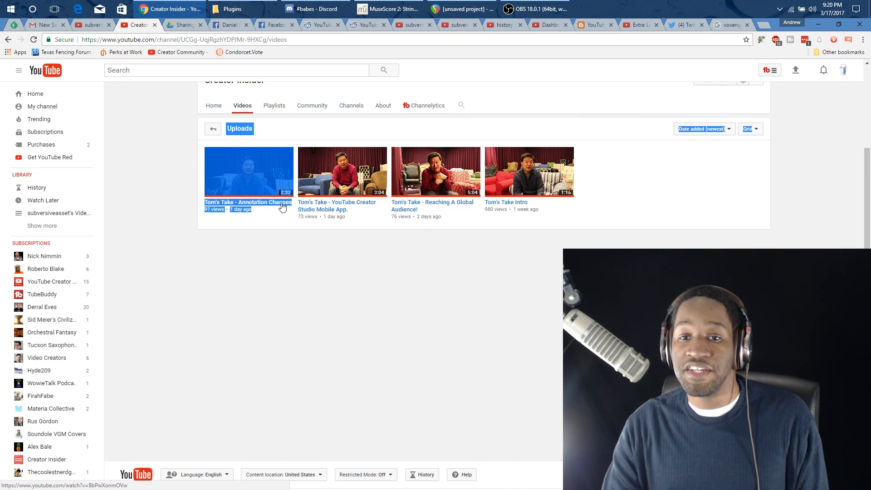
{"action": "mouse_move", "coordinate": [283, 206]}
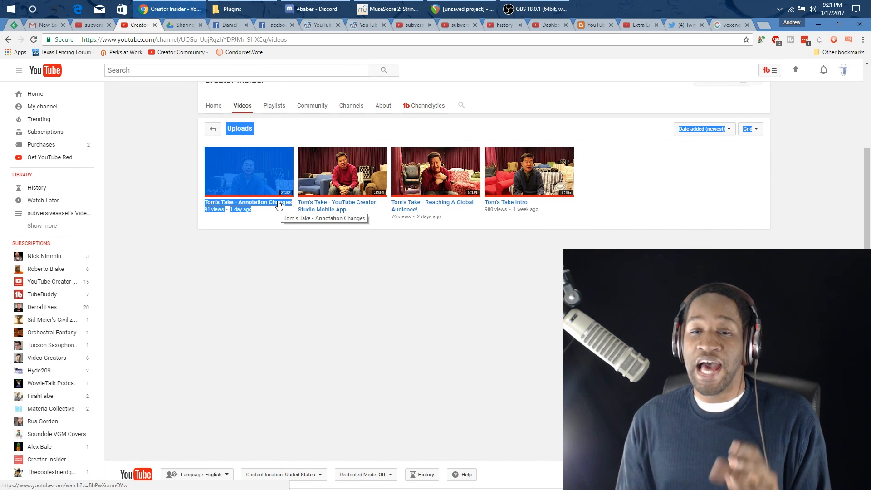
Step: Bring up YouTube's Help panel from the footer of the Videos page
{"action": "scroll", "scroll_direction": "up", "scroll_amount": 3}
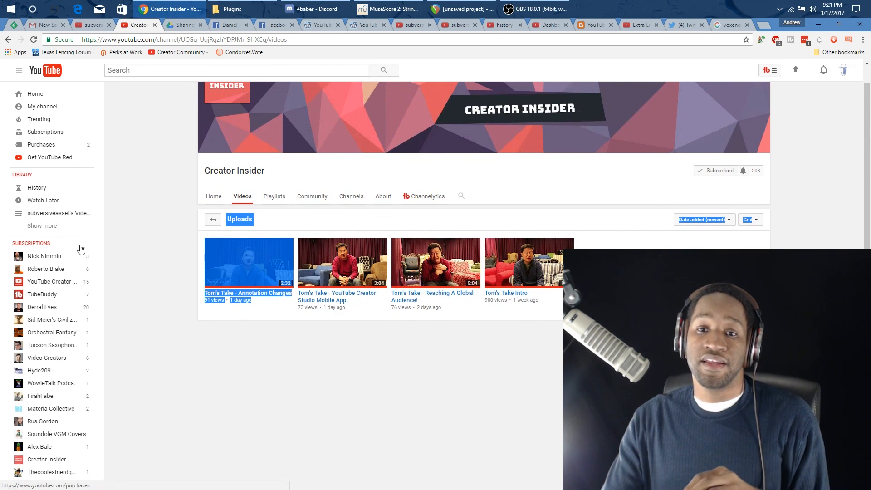
{"action": "mouse_move", "coordinate": [246, 369]}
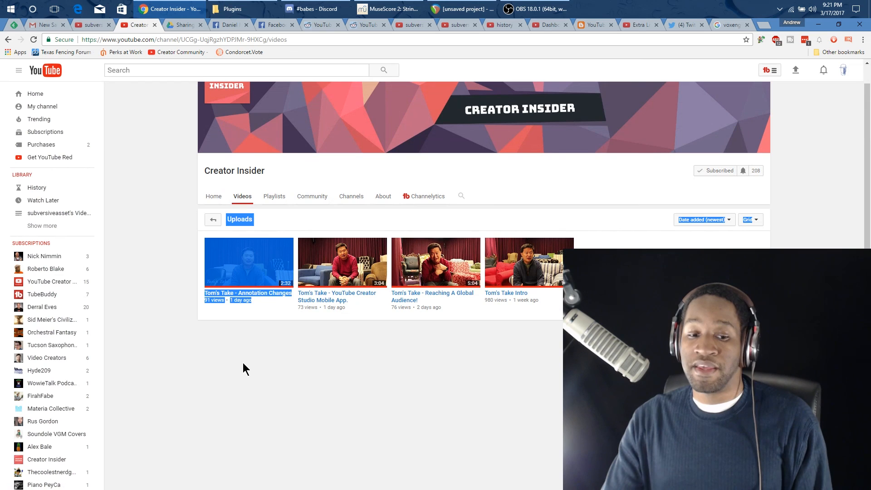
{"action": "mouse_move", "coordinate": [793, 155]}
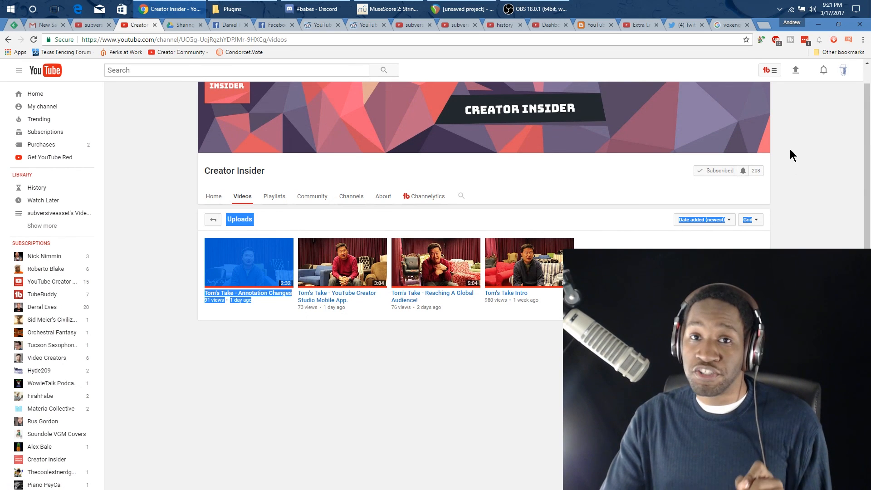
{"action": "scroll", "scroll_direction": "down", "scroll_amount": 3}
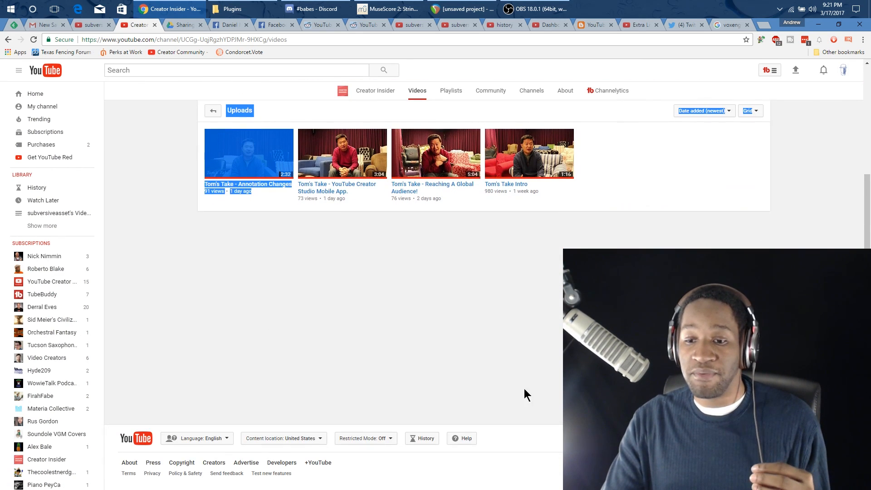
{"action": "mouse_move", "coordinate": [474, 442]}
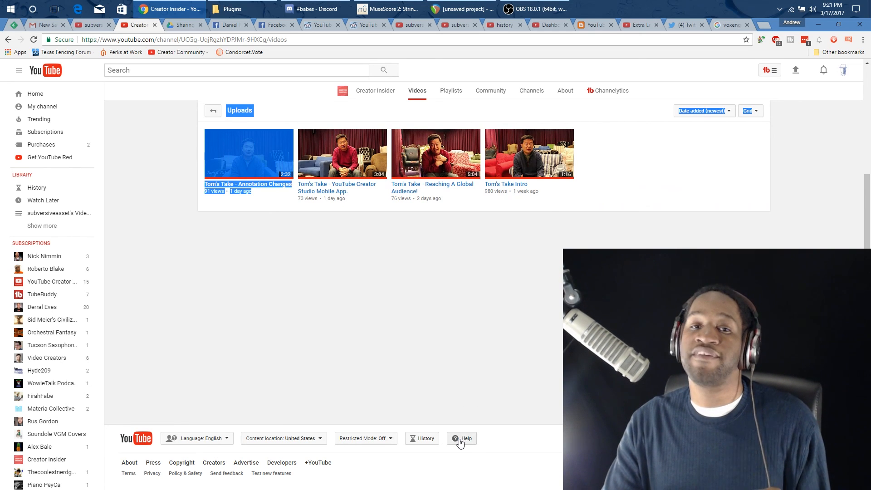
{"action": "left_click", "coordinate": [463, 439]}
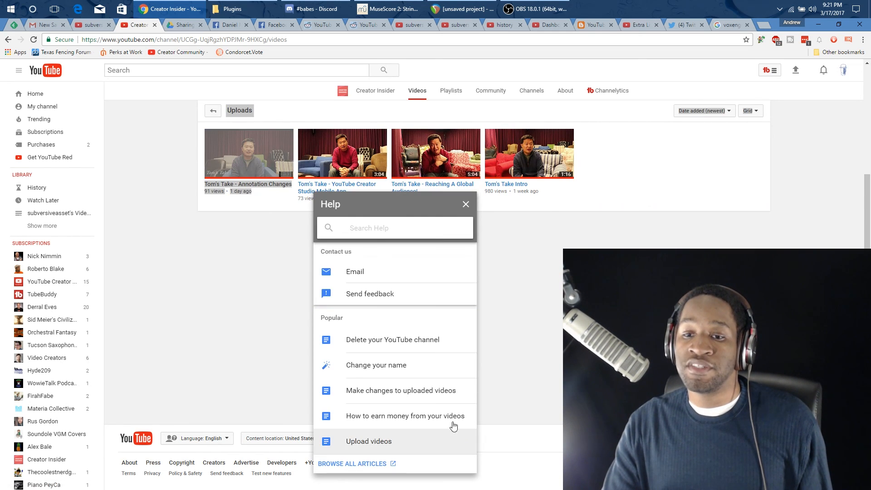
{"action": "mouse_move", "coordinate": [415, 314]}
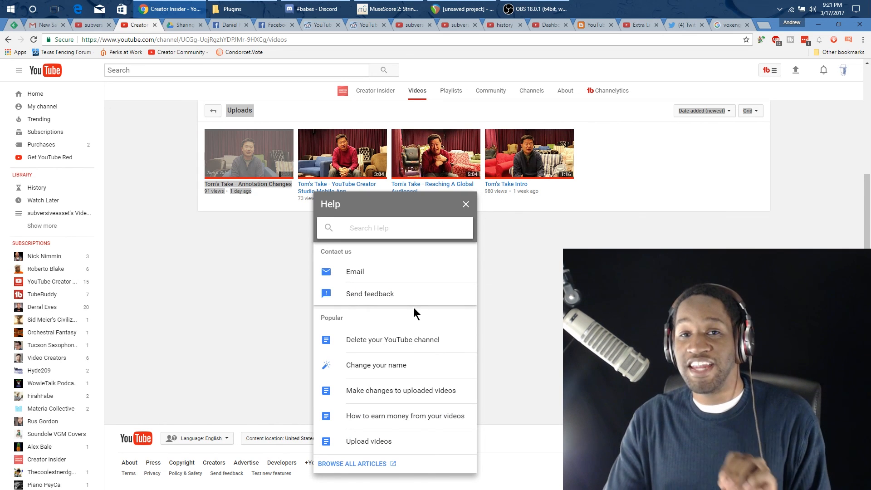
{"action": "mouse_move", "coordinate": [422, 306]}
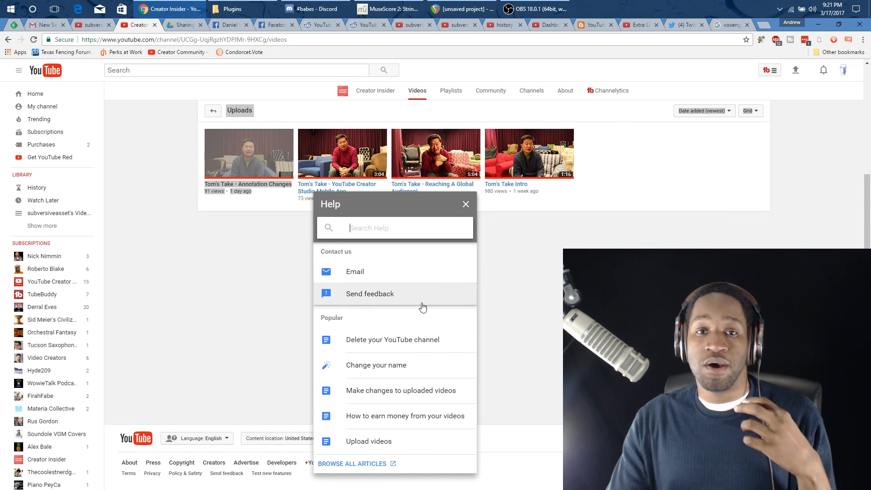
{"action": "mouse_move", "coordinate": [355, 272]}
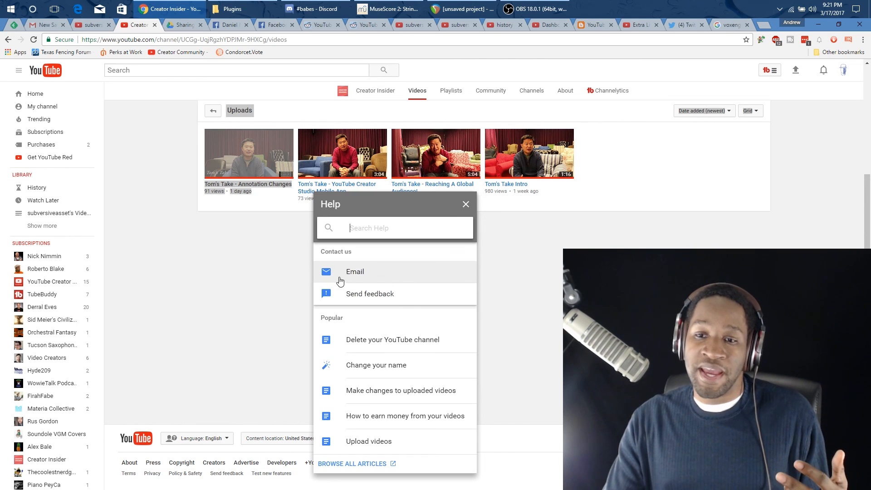
{"action": "left_click", "coordinate": [354, 272]}
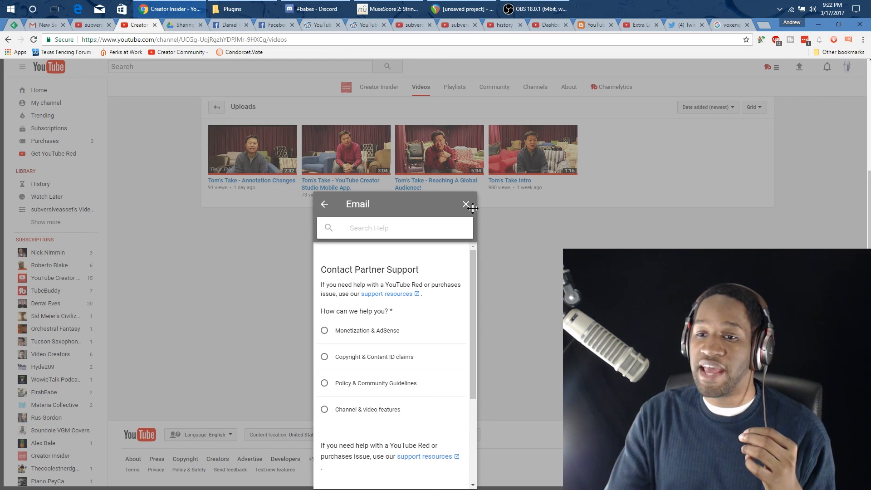
{"action": "left_click", "coordinate": [466, 204]}
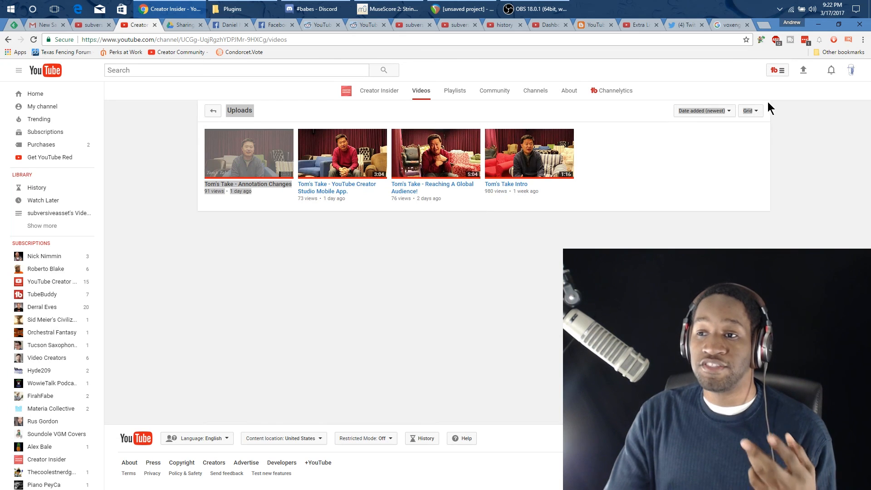
{"action": "mouse_move", "coordinate": [854, 73]}
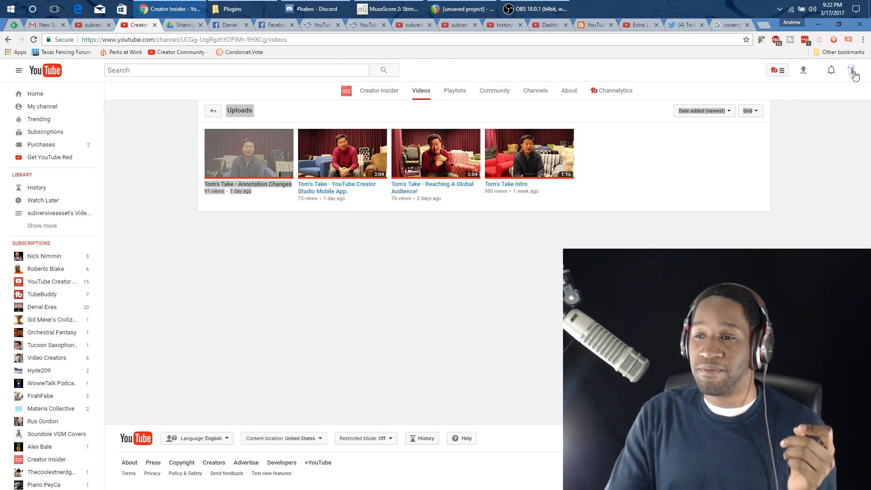
{"action": "mouse_move", "coordinate": [841, 124]}
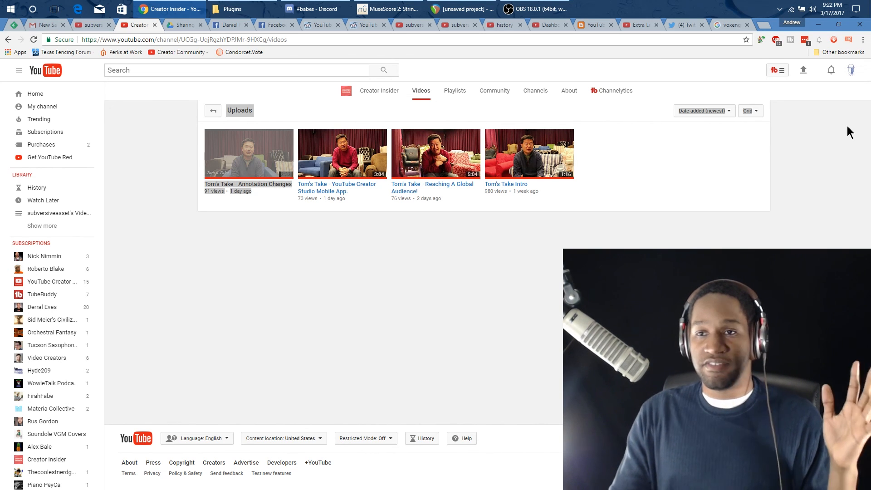
{"action": "mouse_move", "coordinate": [828, 107]}
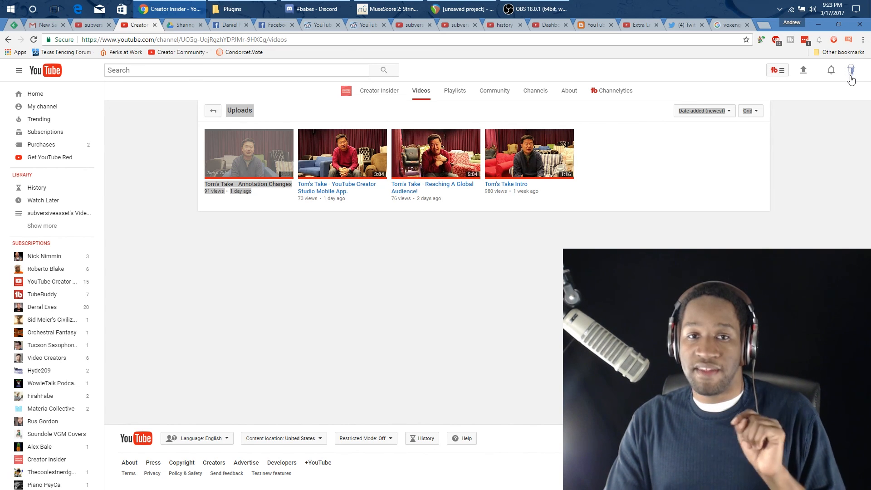
{"action": "mouse_move", "coordinate": [249, 154]}
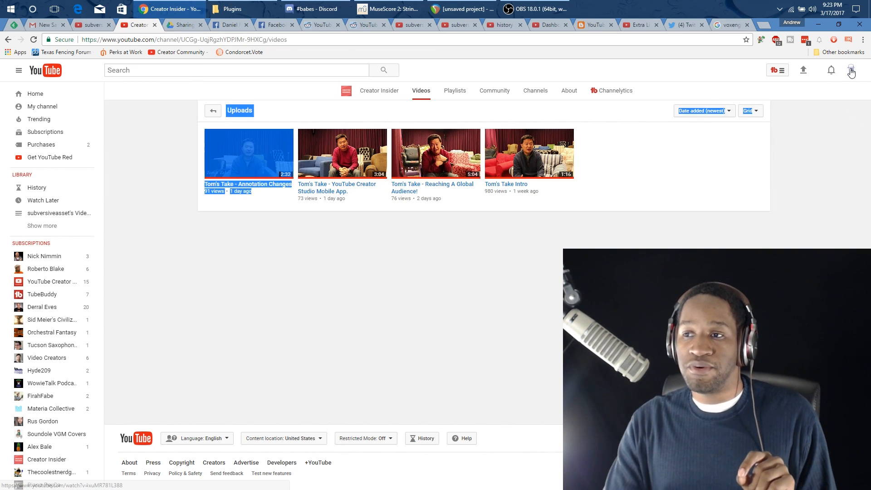
Step: Enter the Creator Studio dashboard for the subversiveasset channel via the account menu
{"action": "left_click", "coordinate": [852, 70]}
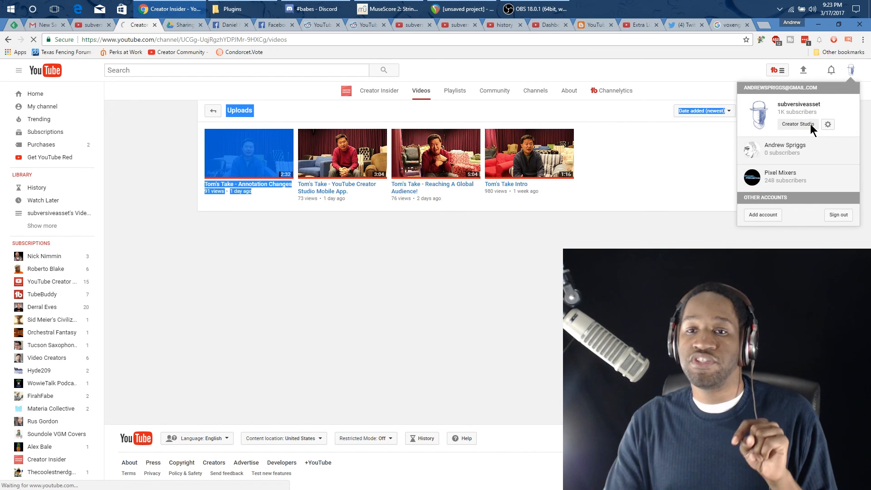
{"action": "left_click", "coordinate": [798, 124]}
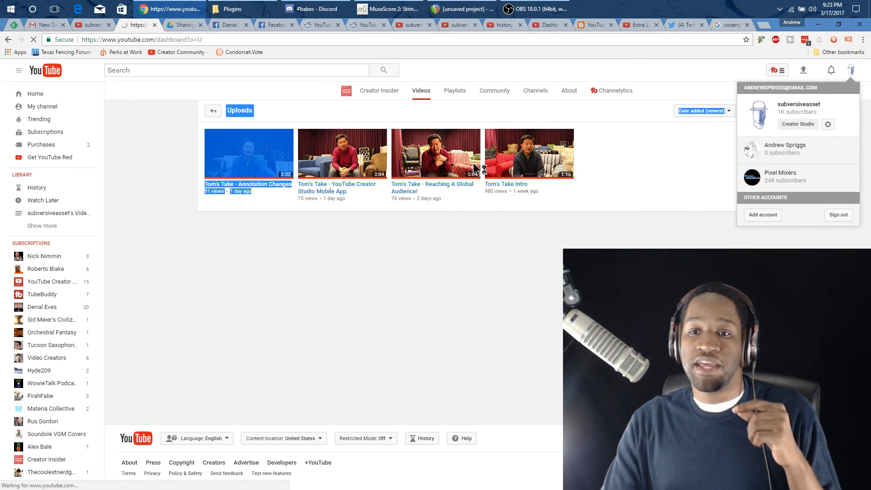
{"action": "left_click", "coordinate": [798, 124]}
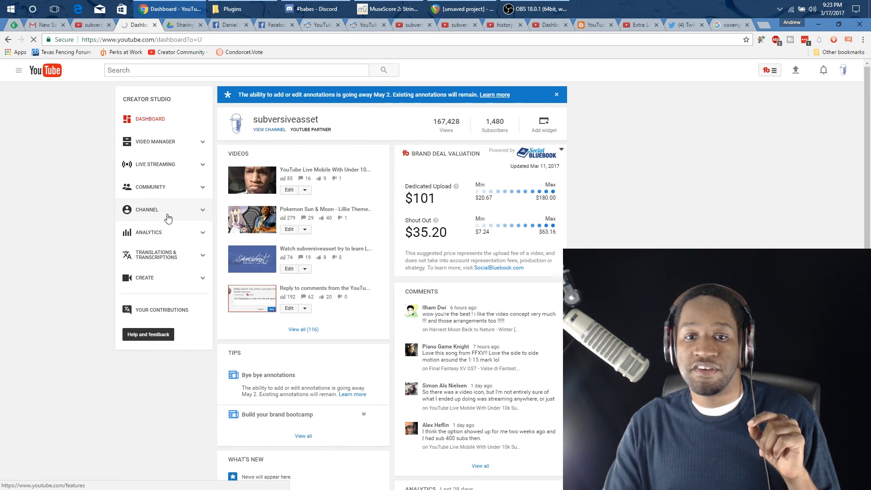
Step: Review the subversiveasset Status and Features page, then show the recent notifications panel
{"action": "left_click", "coordinate": [147, 210]}
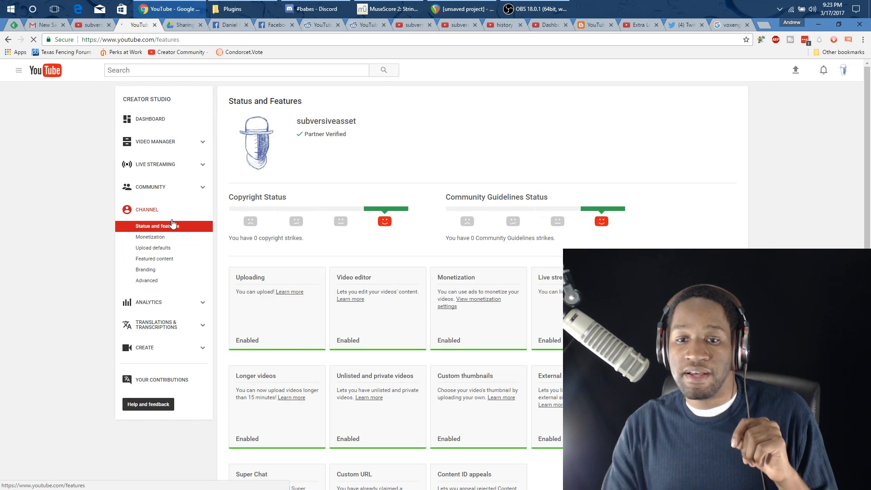
{"action": "scroll", "scroll_direction": "down", "scroll_amount": 3}
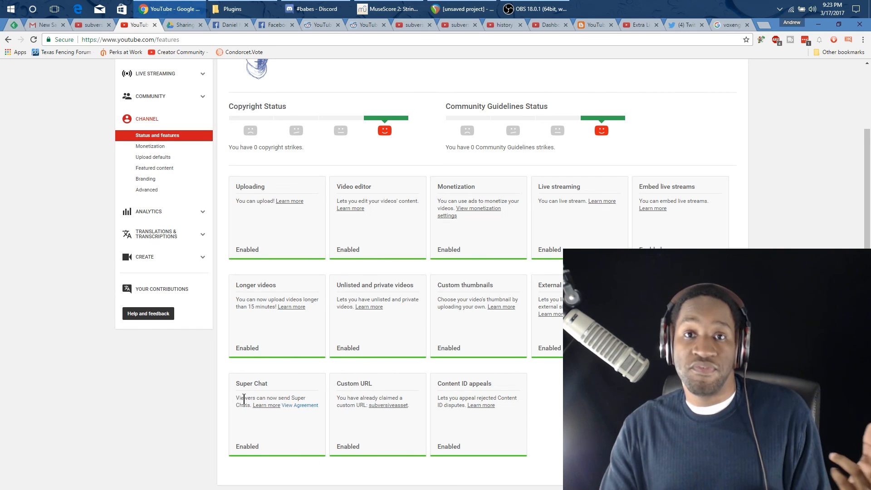
{"action": "mouse_move", "coordinate": [278, 429]}
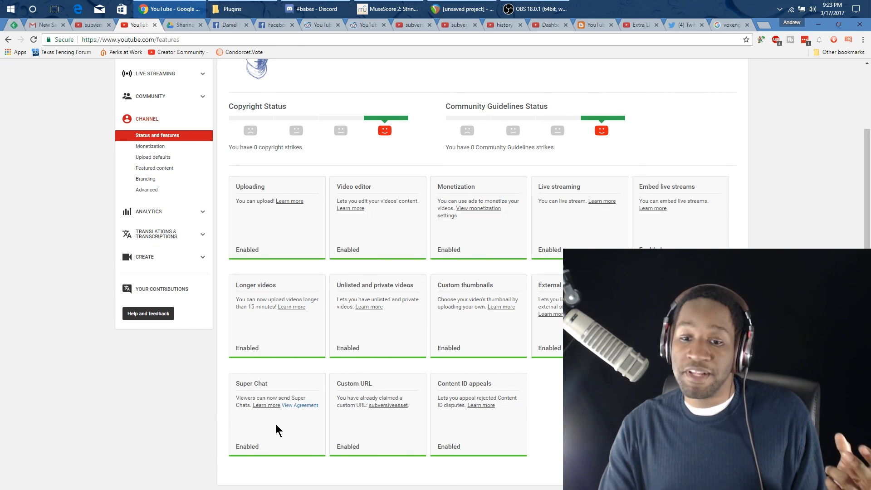
{"action": "mouse_move", "coordinate": [293, 420]}
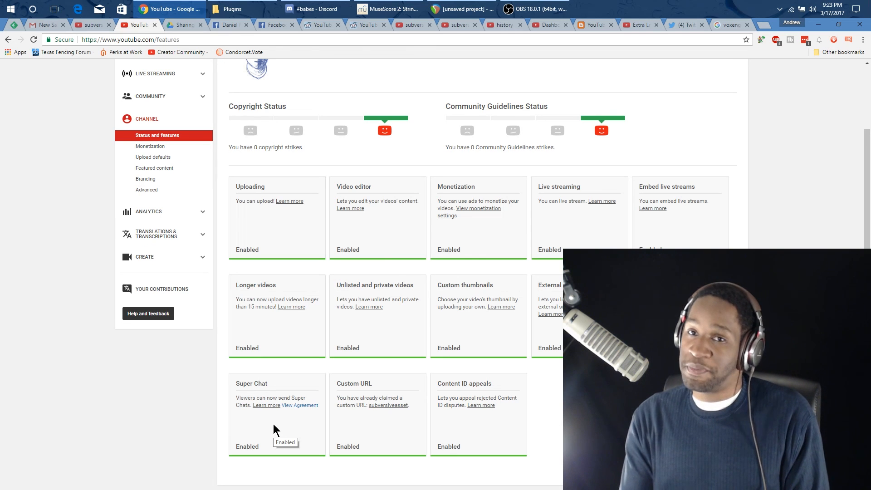
{"action": "mouse_move", "coordinate": [414, 416]}
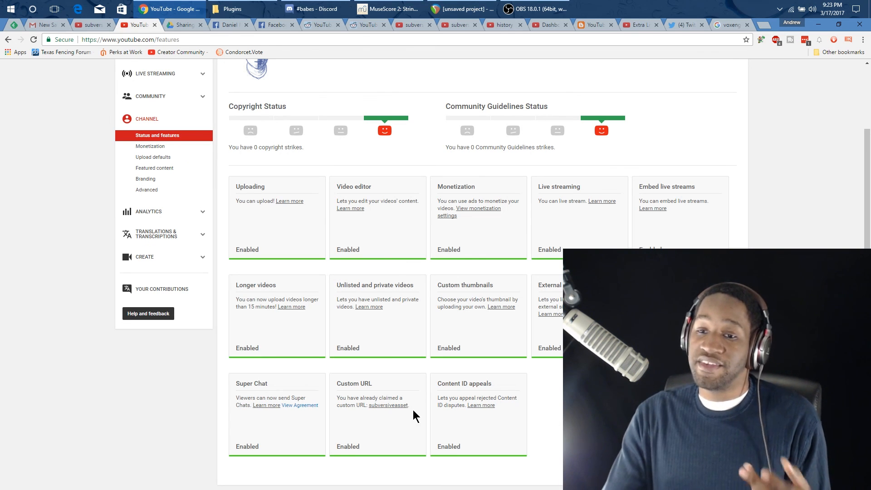
{"action": "scroll", "scroll_direction": "down", "scroll_amount": 3}
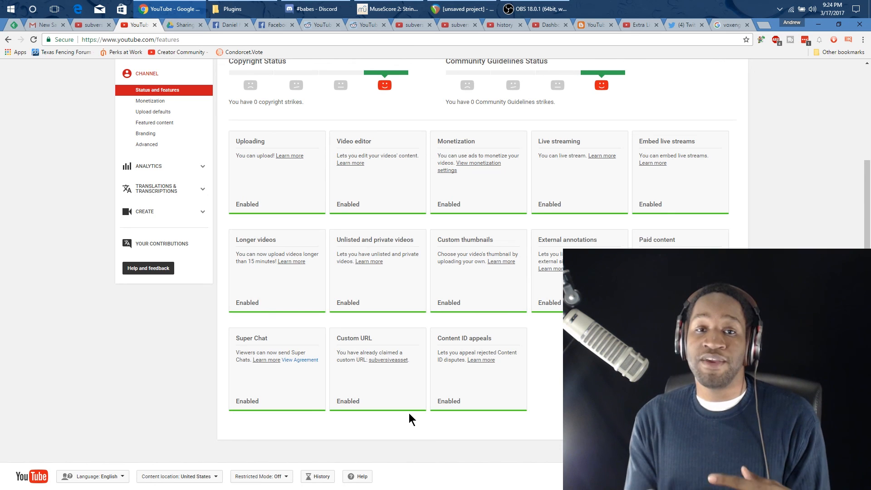
{"action": "scroll", "scroll_direction": "up", "scroll_amount": 3}
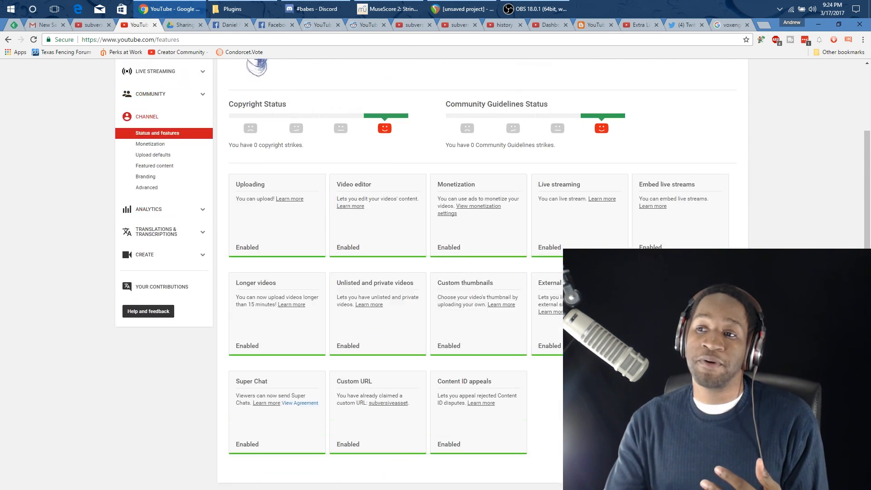
{"action": "left_click", "coordinate": [824, 70]}
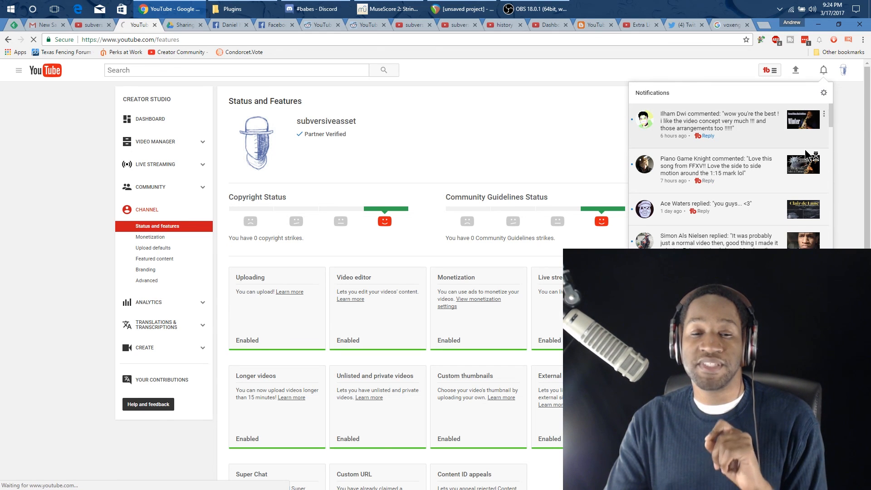
Step: Go to the account Notifications settings page from the panel's gear icon and review its options
{"action": "left_click", "coordinate": [825, 92]}
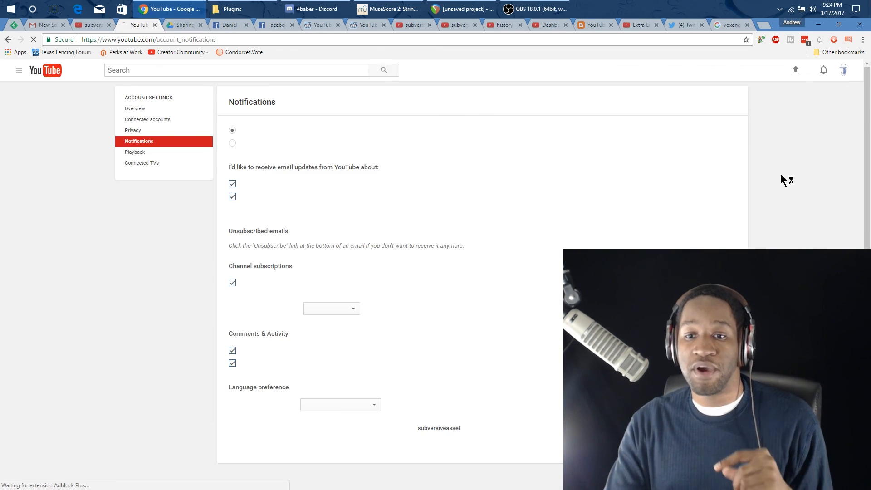
{"action": "scroll", "scroll_direction": "down", "scroll_amount": 3}
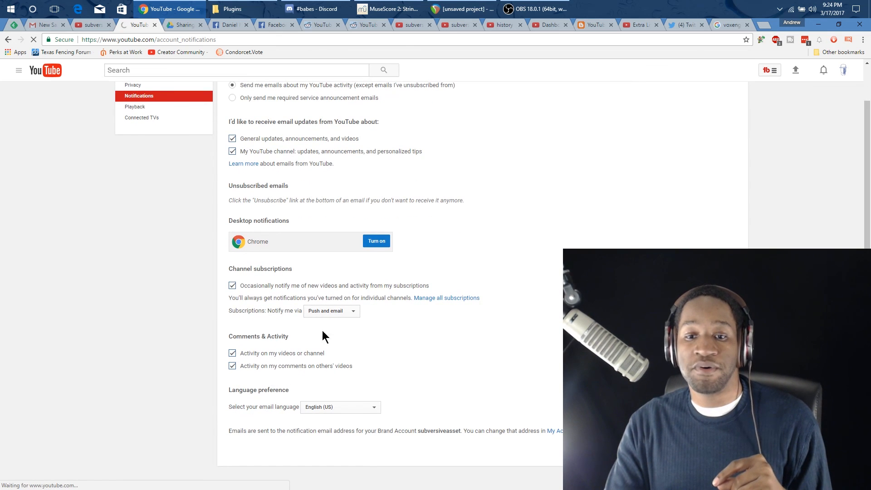
{"action": "scroll", "scroll_direction": "up", "scroll_amount": 3}
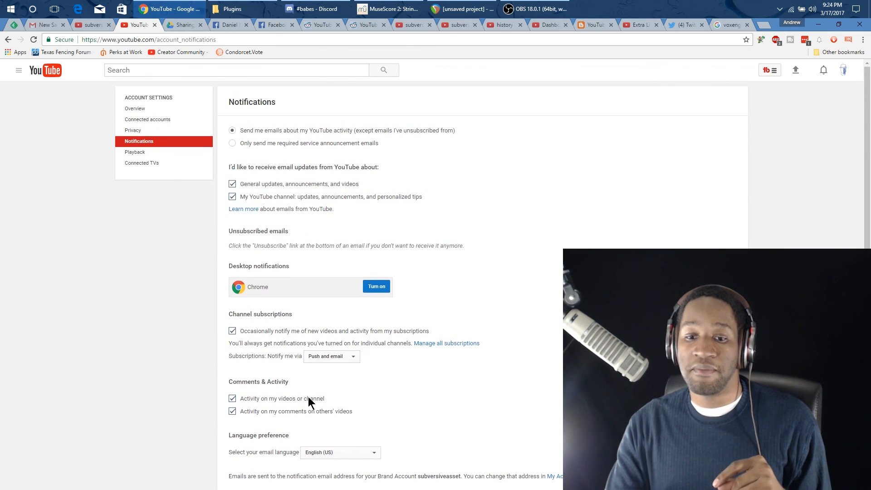
{"action": "mouse_move", "coordinate": [823, 71]}
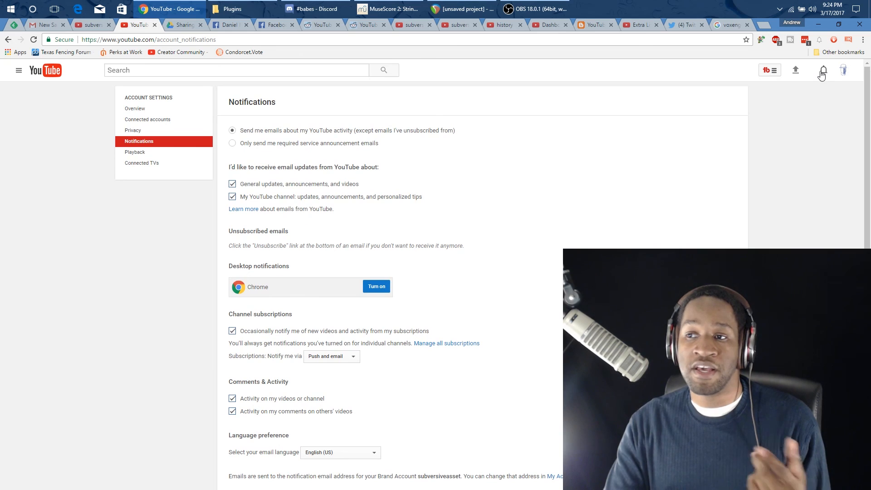
Step: Reopen the notification bell panel listing recent comments and replies
{"action": "left_click", "coordinate": [823, 70]}
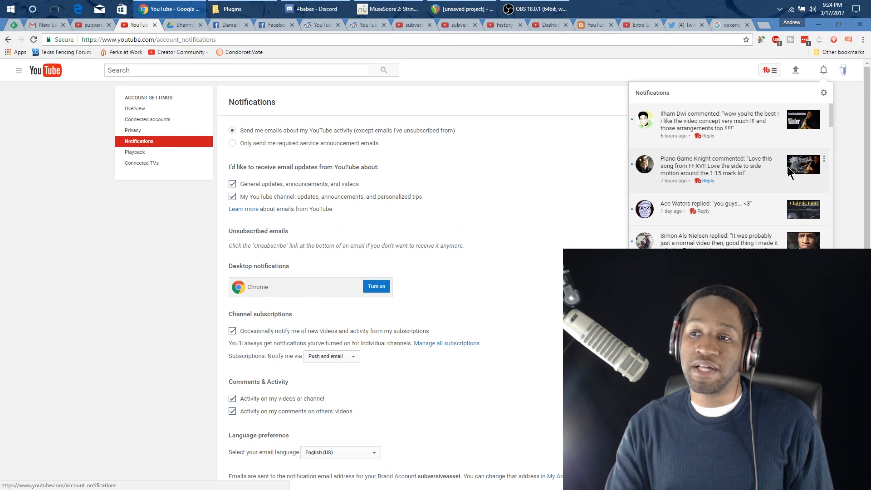
{"action": "mouse_move", "coordinate": [222, 342]}
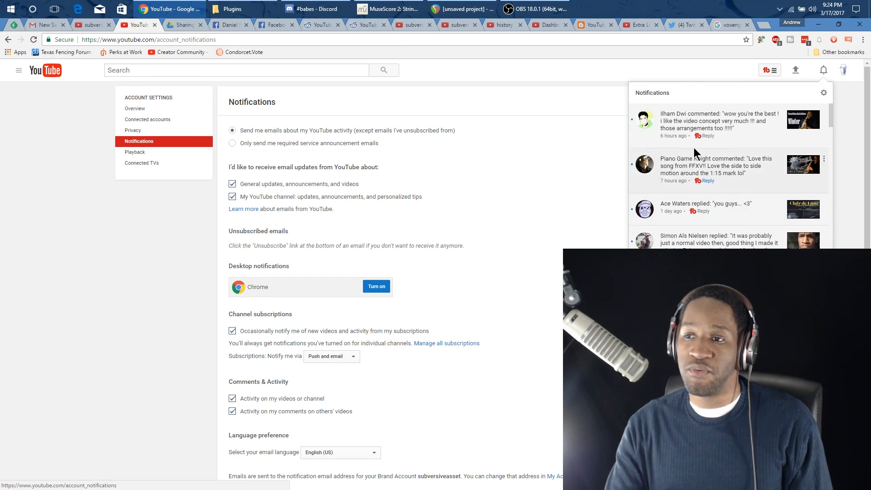
{"action": "mouse_move", "coordinate": [739, 172]}
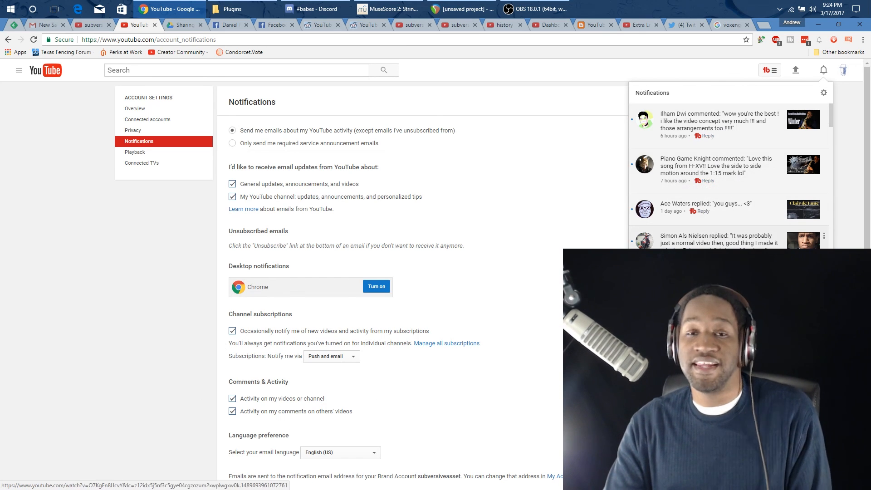
{"action": "mouse_move", "coordinate": [717, 243]}
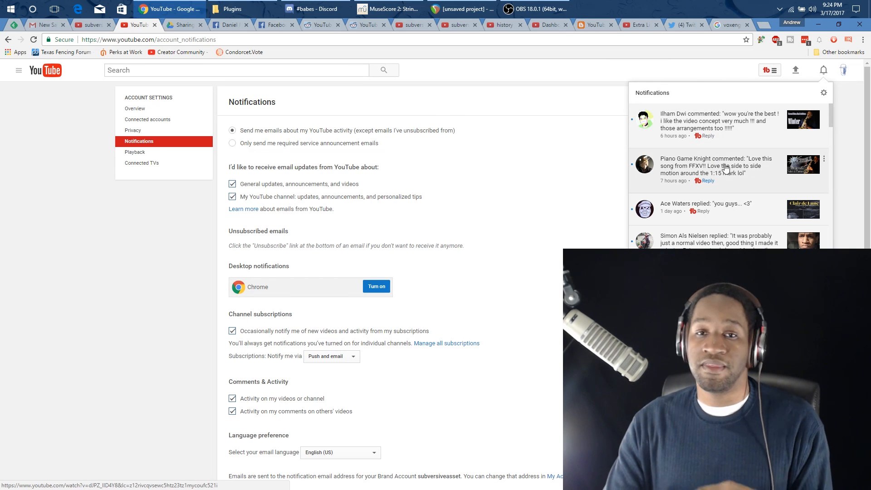
{"action": "mouse_move", "coordinate": [725, 169]}
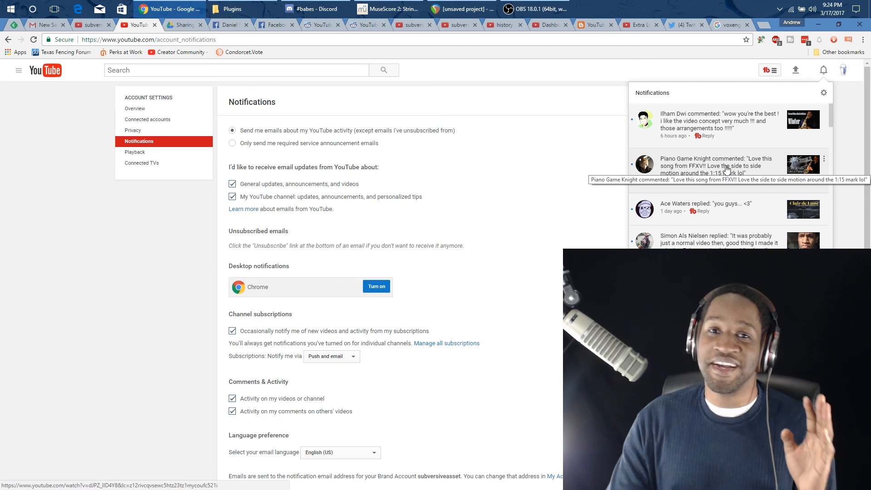
{"action": "mouse_move", "coordinate": [724, 161]}
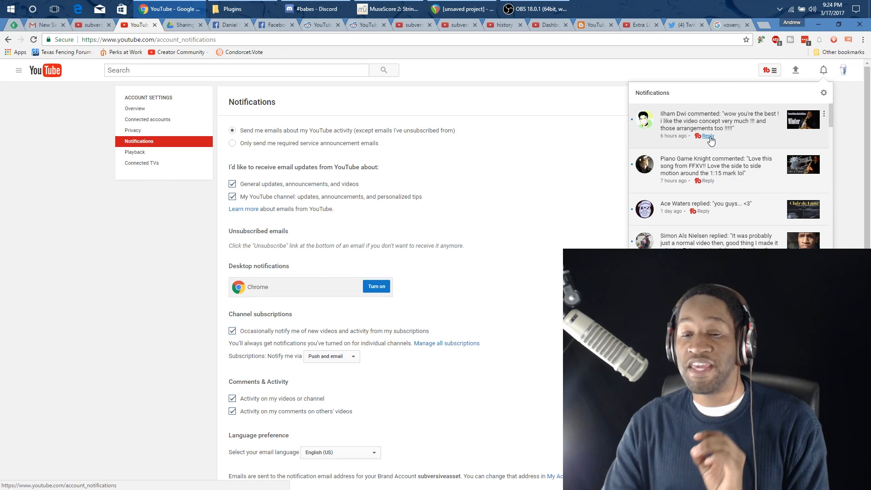
{"action": "mouse_move", "coordinate": [716, 139]}
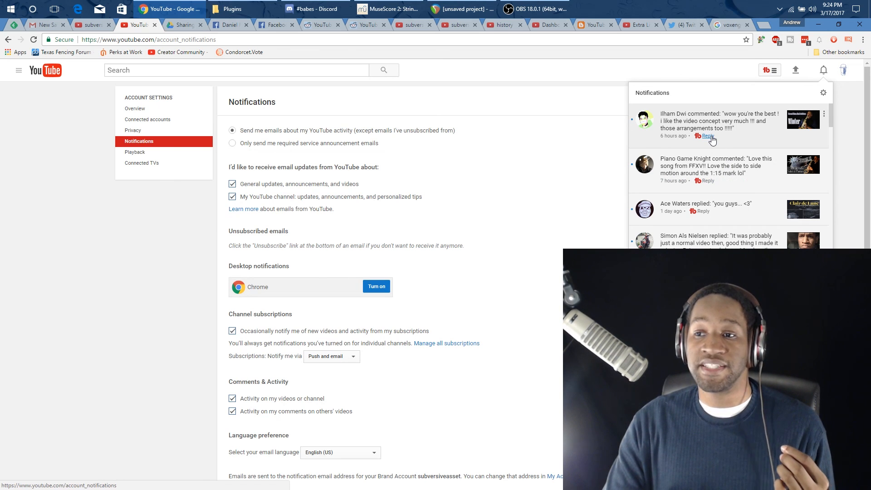
{"action": "left_click", "coordinate": [707, 136]}
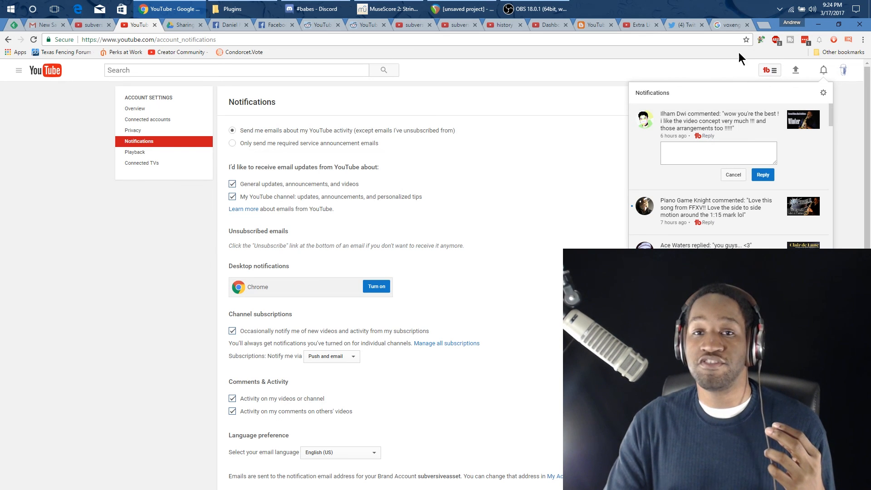
{"action": "mouse_move", "coordinate": [452, 210]}
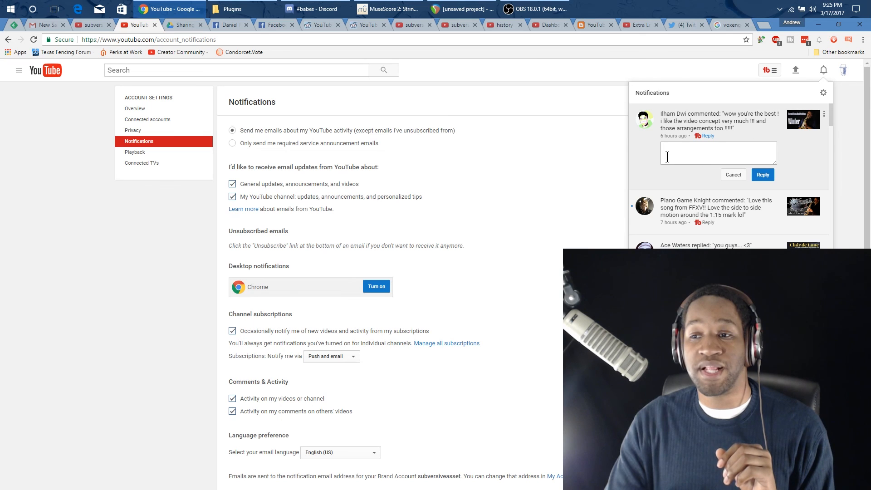
{"action": "mouse_move", "coordinate": [662, 127]}
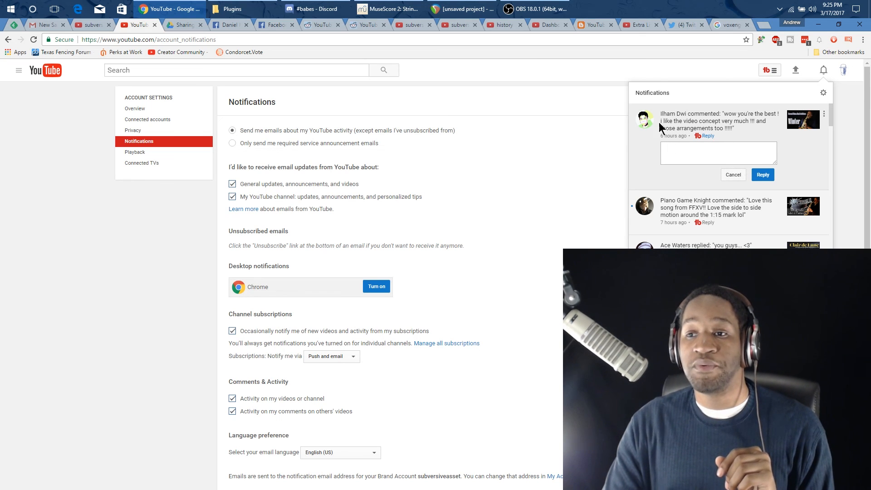